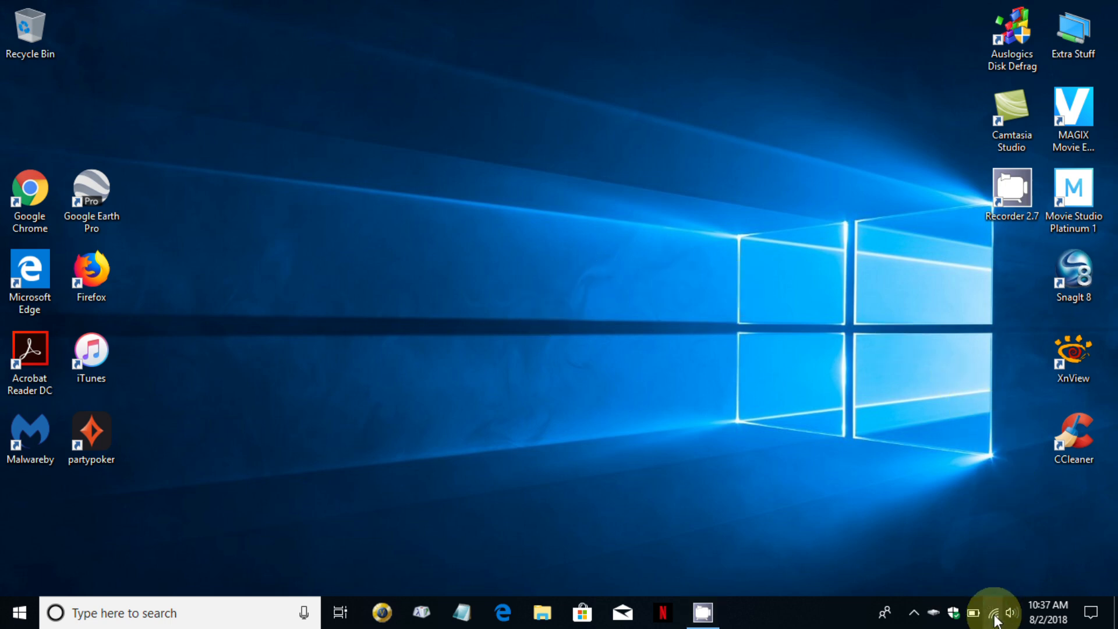
Show the Windows Wi-Fi network list from the system tray.
left_click(993, 613)
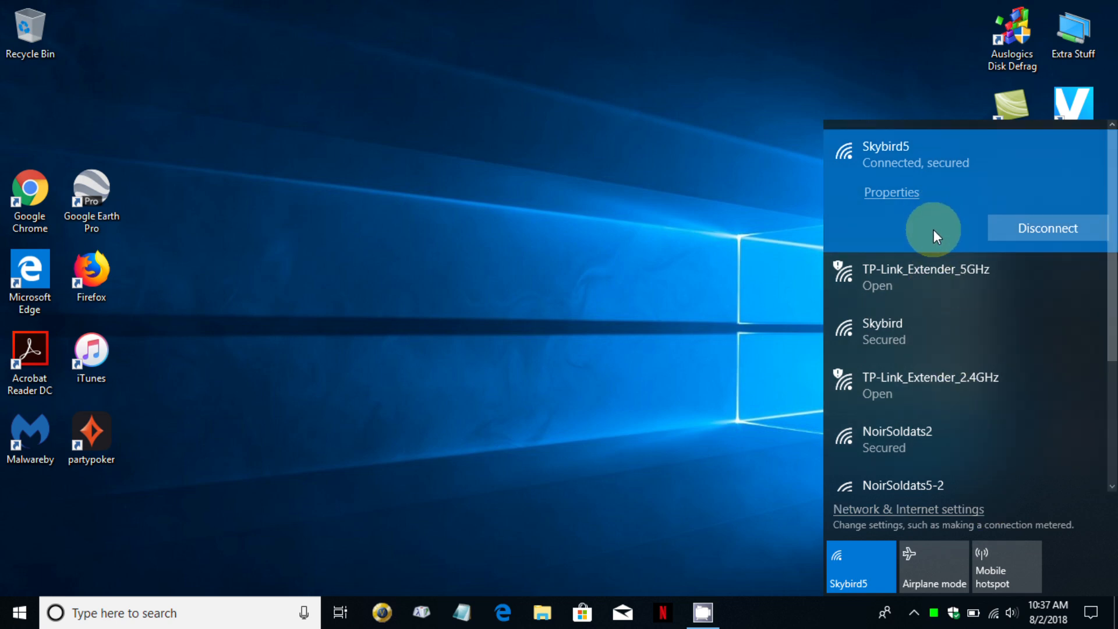
mouse_move(947, 287)
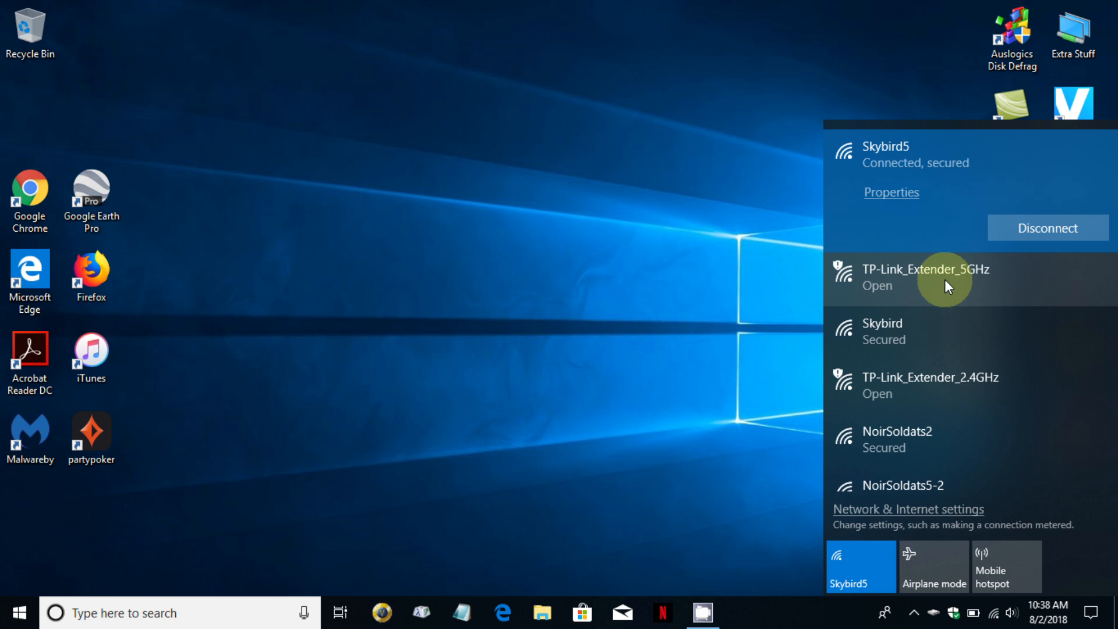
mouse_move(952, 394)
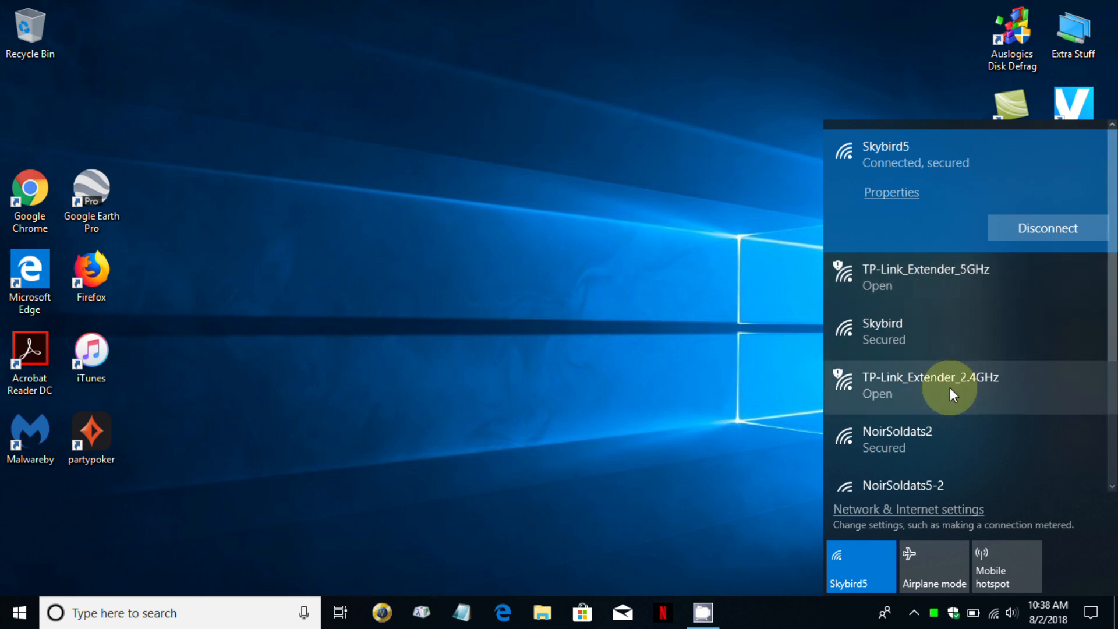
mouse_move(937, 334)
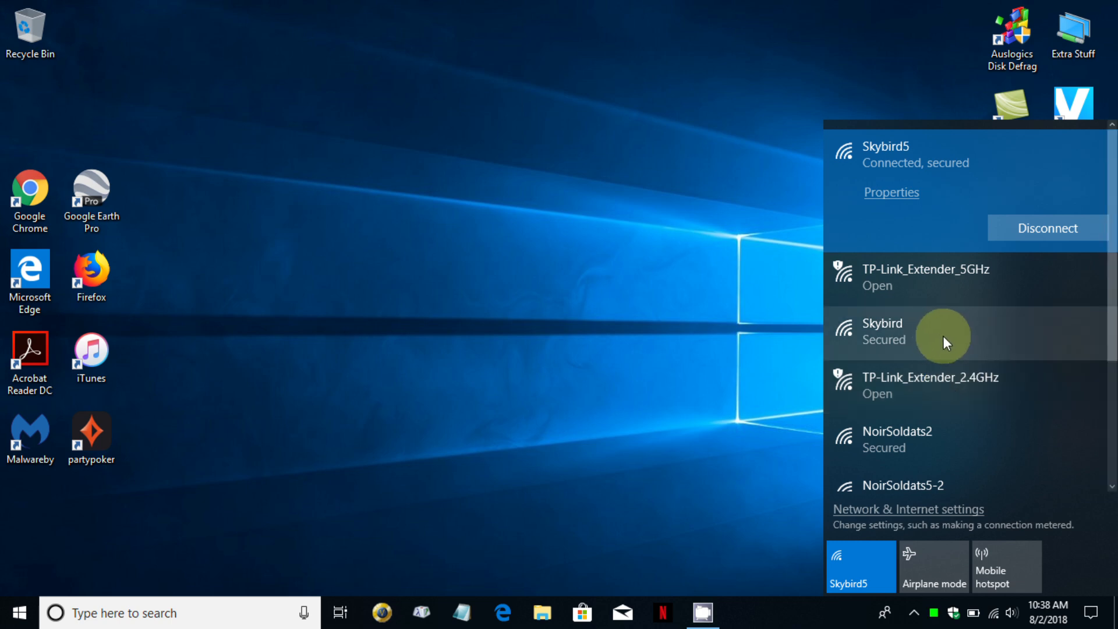
mouse_move(955, 296)
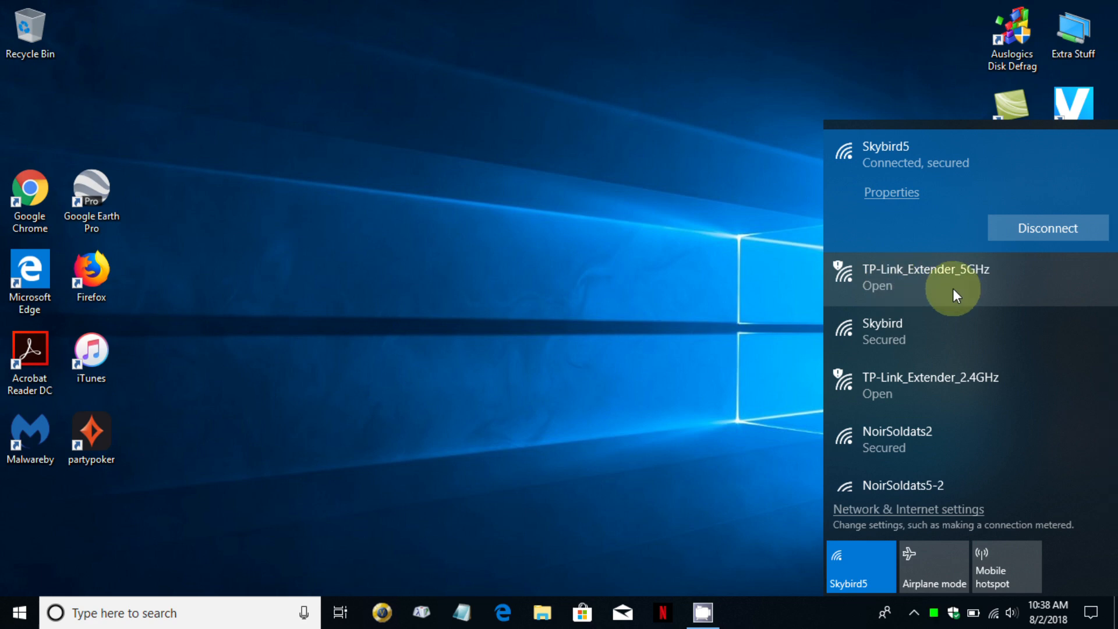
Join the open TP-Link_Extender_5GHz network.
left_click(927, 276)
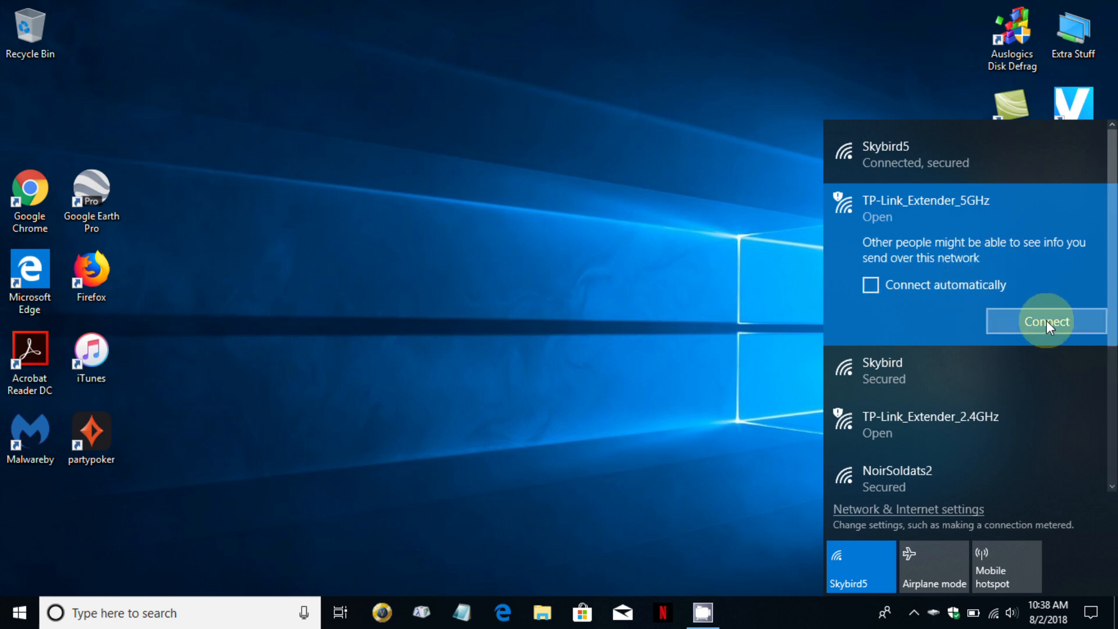
left_click(1045, 321)
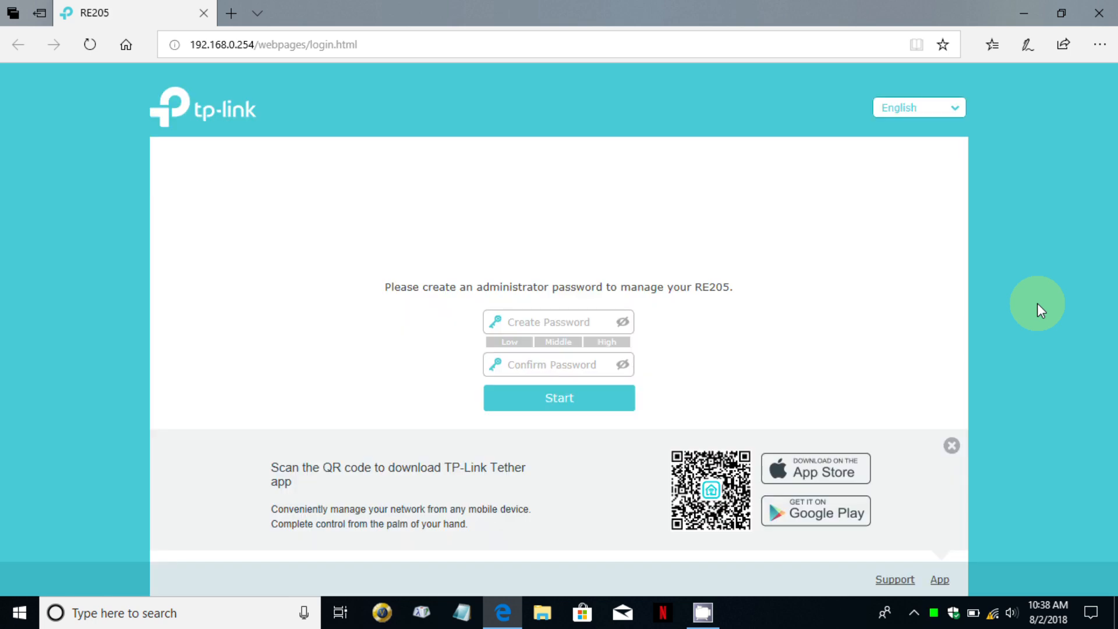
mouse_move(965, 330)
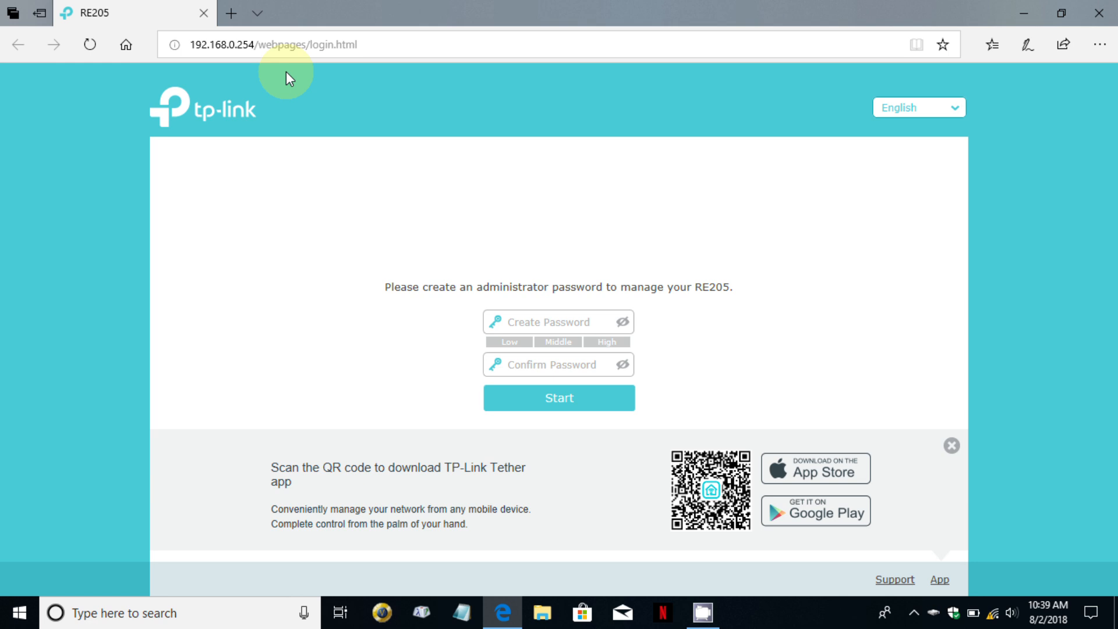
mouse_move(235, 144)
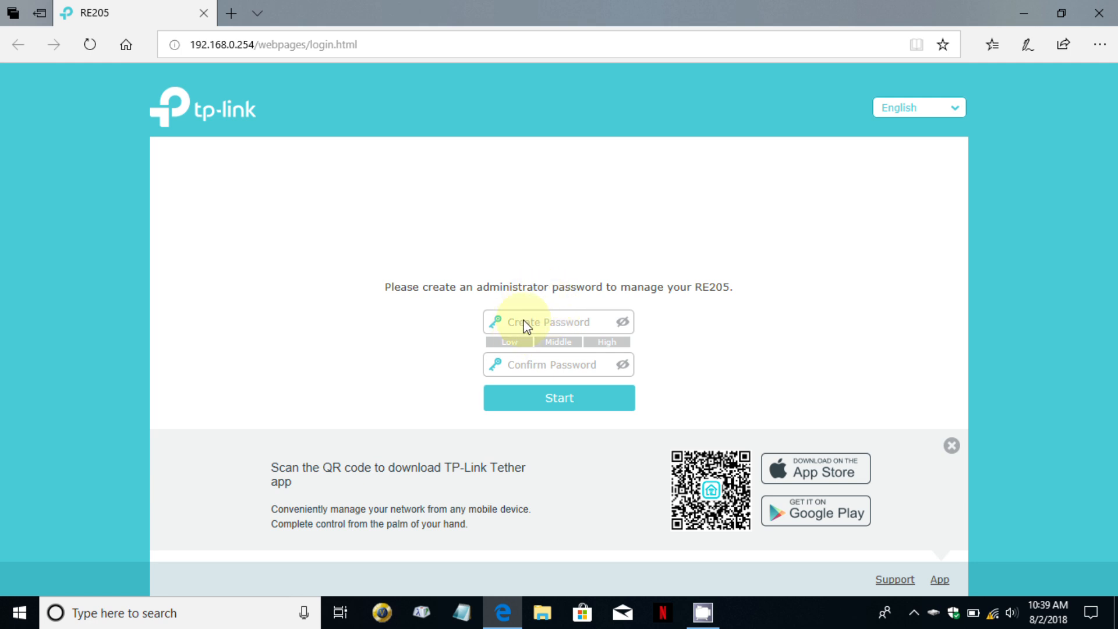
Enter the new administrator password and its matching confirmation.
left_click(558, 321)
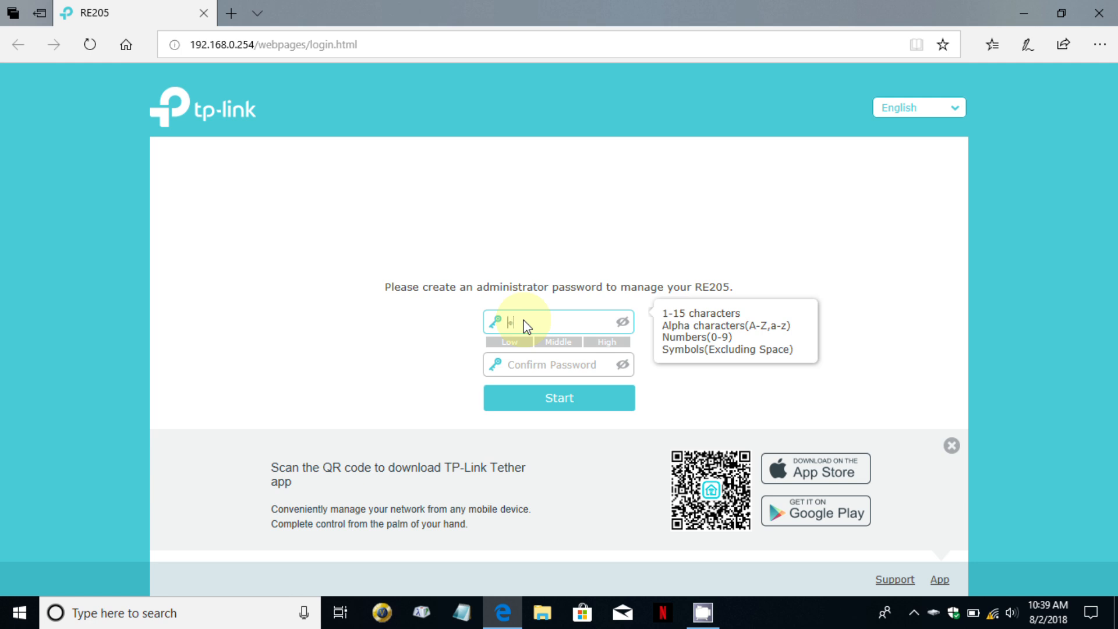
type("password")
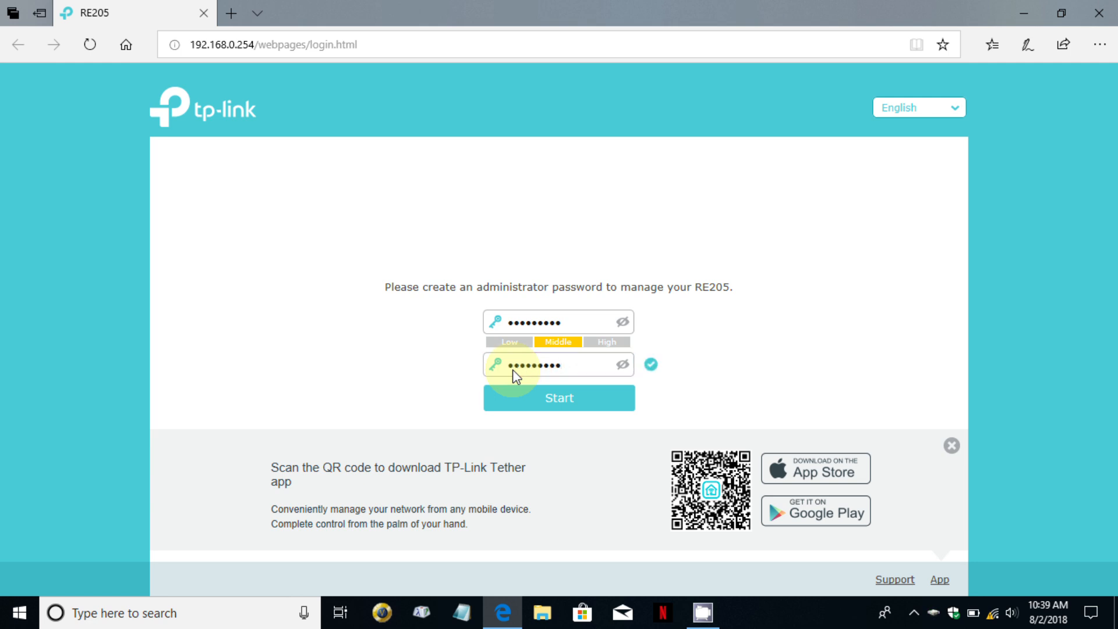
left_click(622, 365)
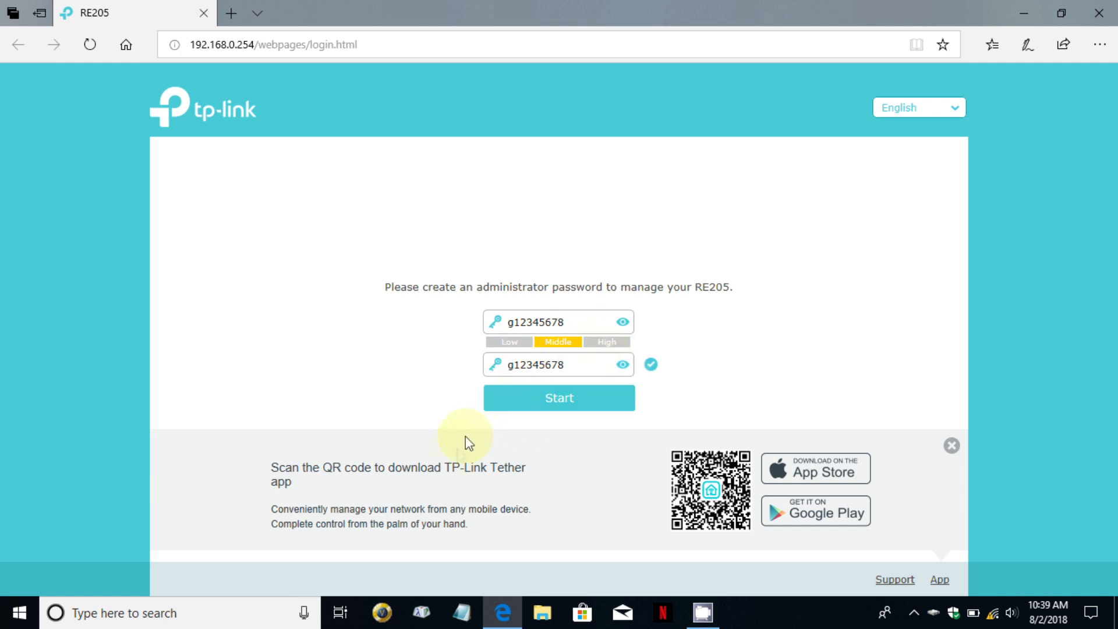
mouse_move(788, 497)
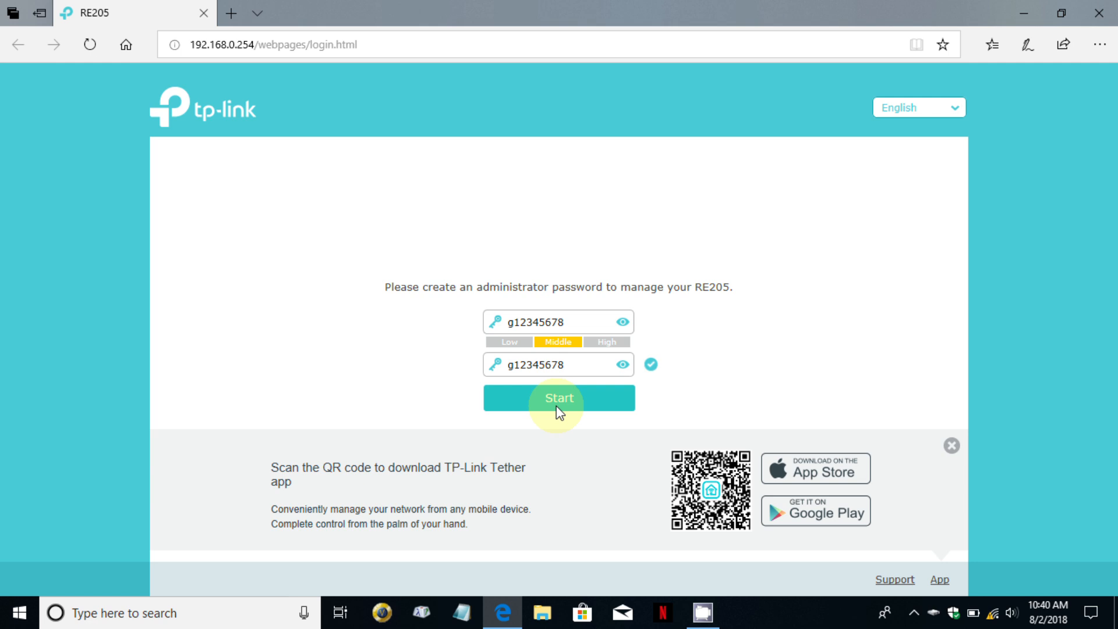
Submit the administrator password to start Quick Setup's 2.4GHz scan.
left_click(559, 397)
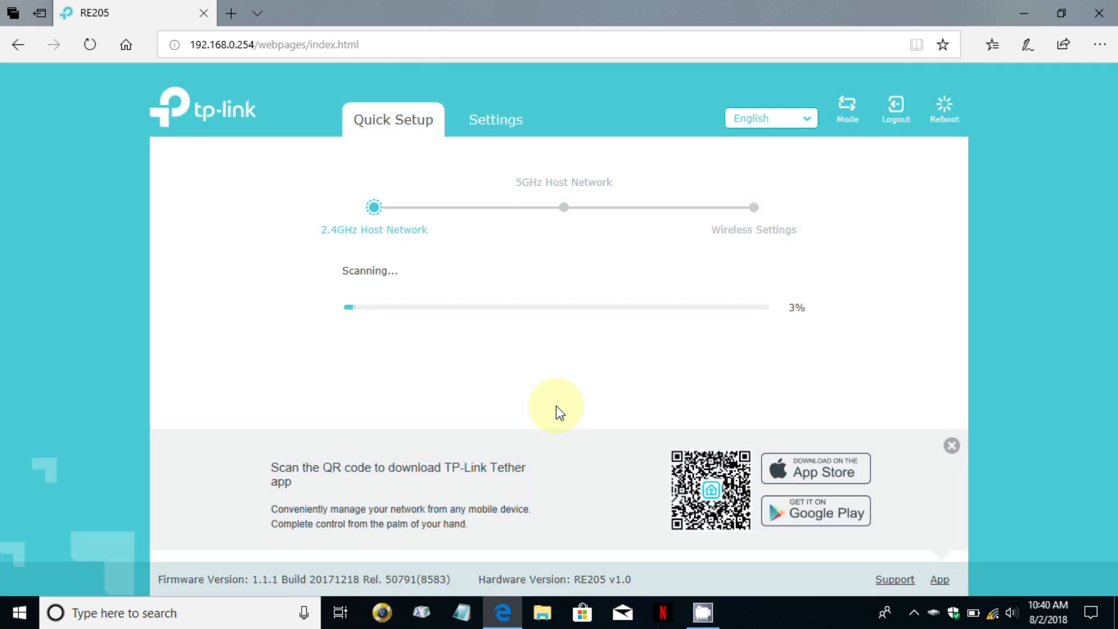
mouse_move(601, 389)
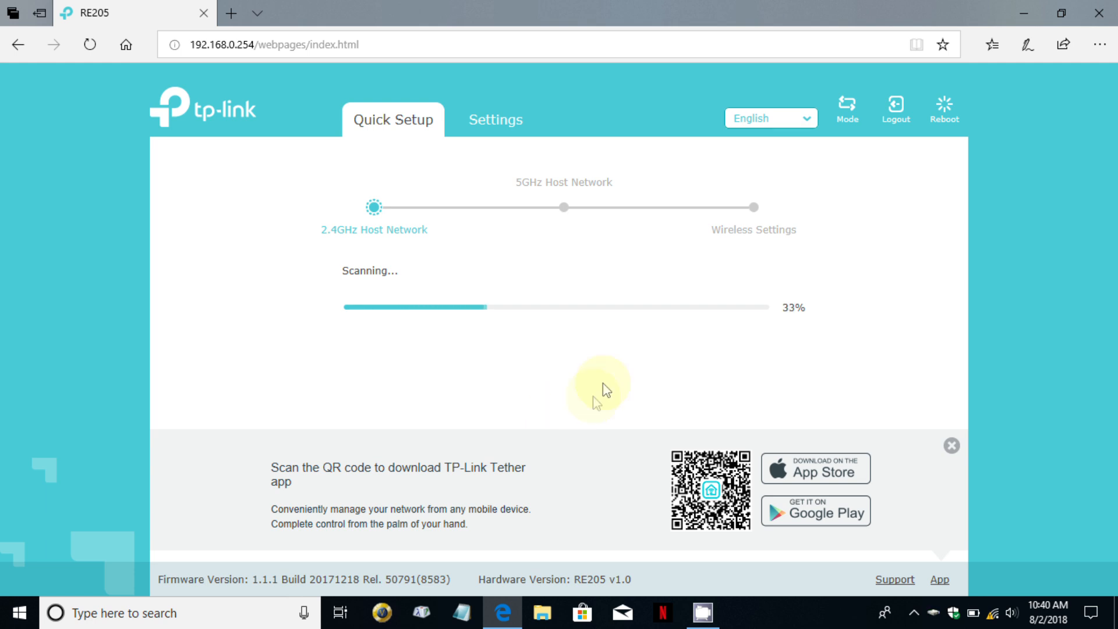
mouse_move(326, 205)
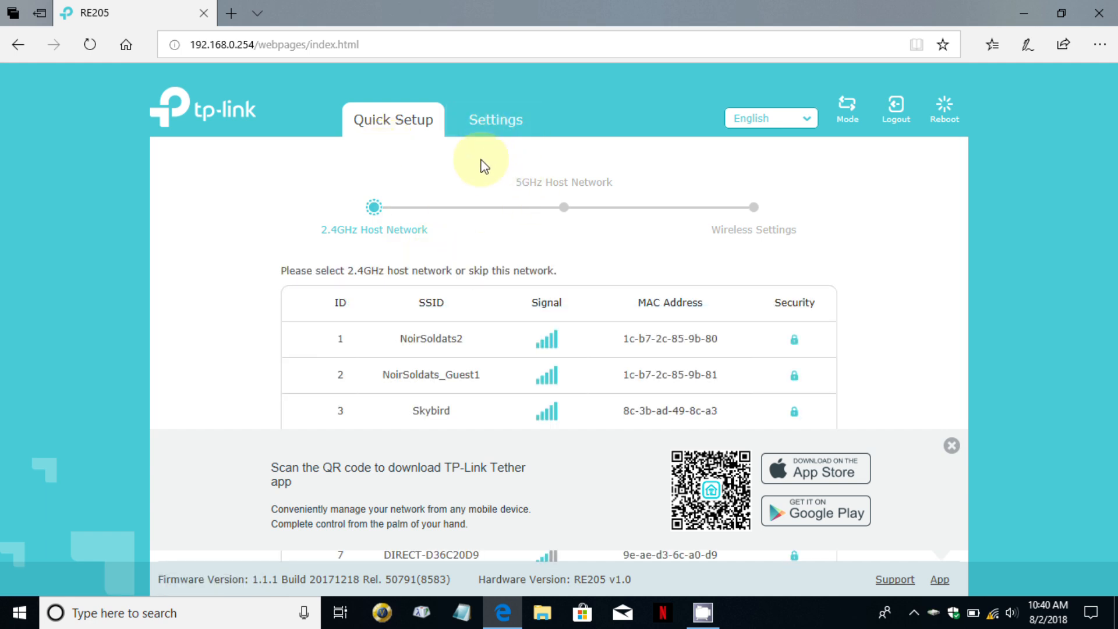
mouse_move(339, 283)
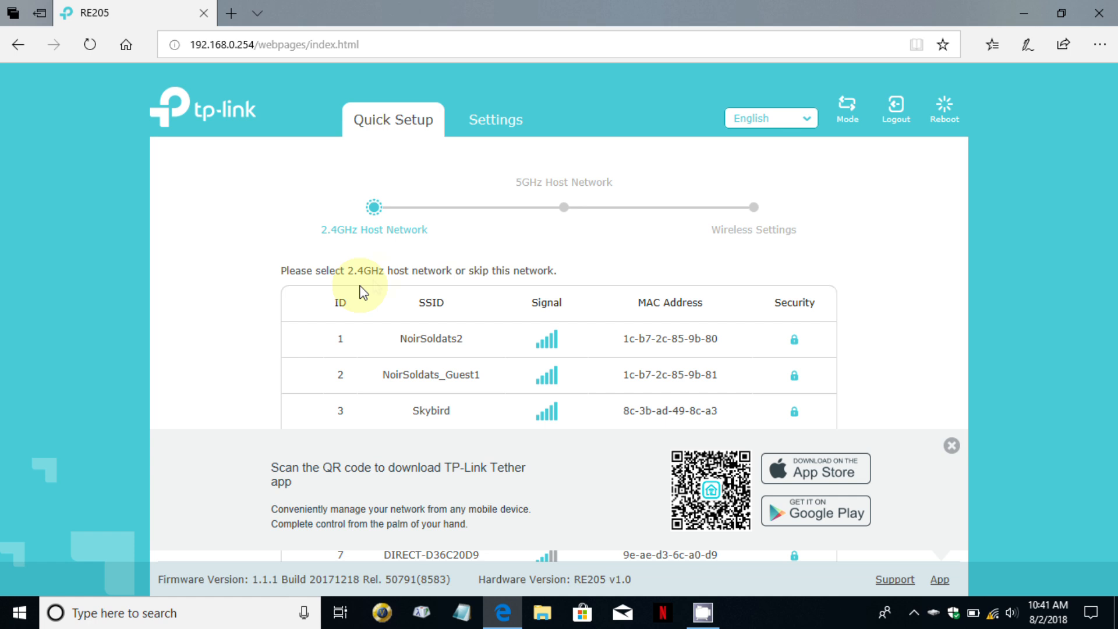
Select Skybird as the 2.4GHz host, enter its password, and continue.
scroll("down", 3)
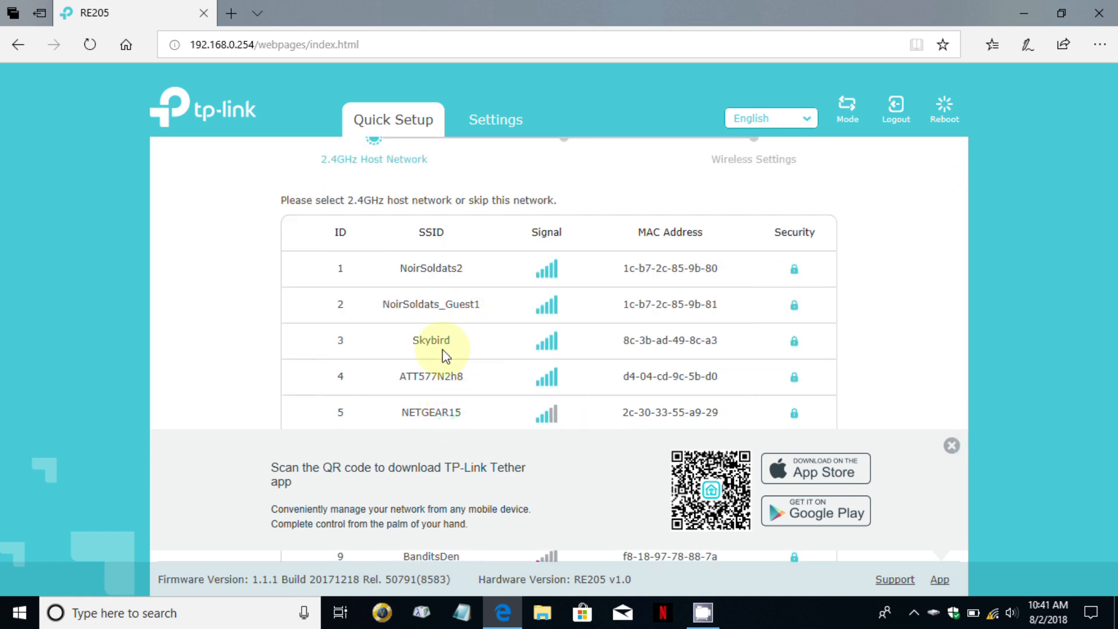
left_click(431, 340)
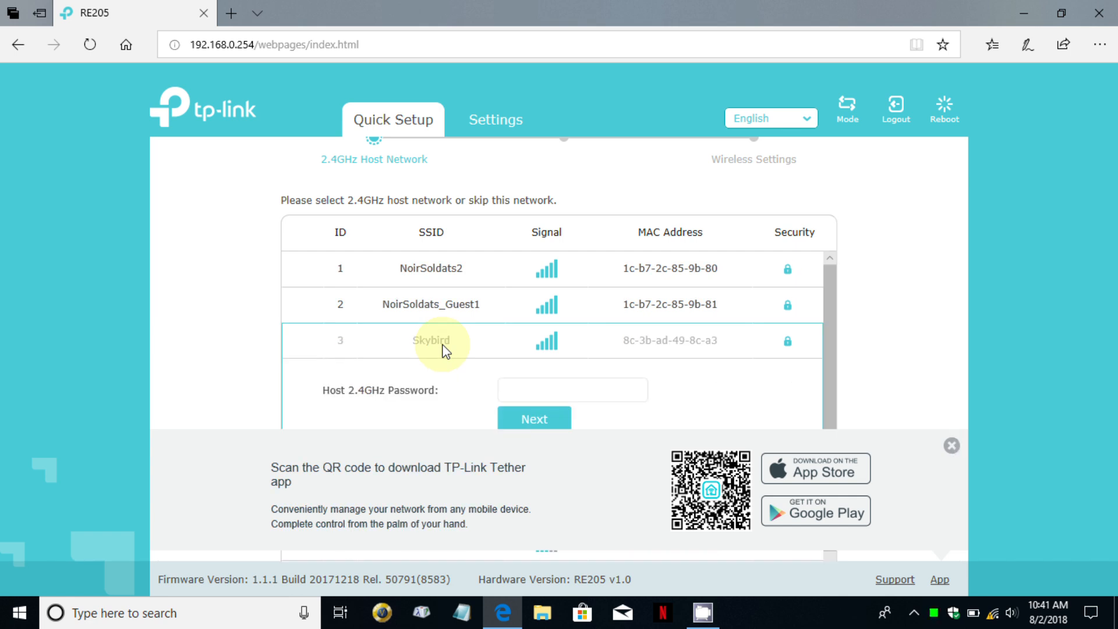
left_click(572, 390)
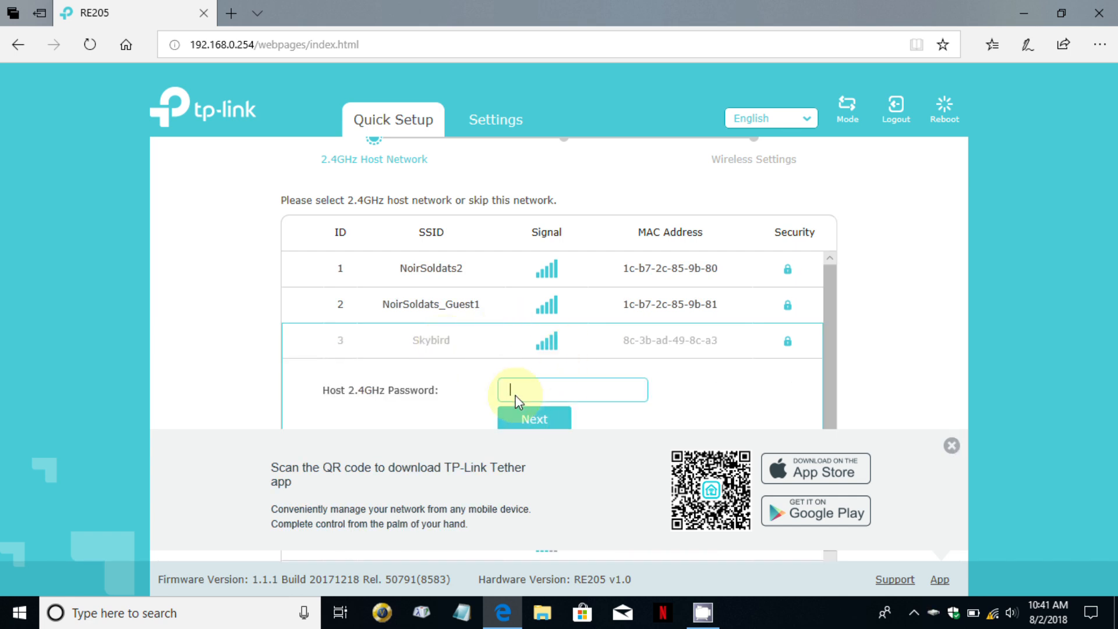
type("xxxx")
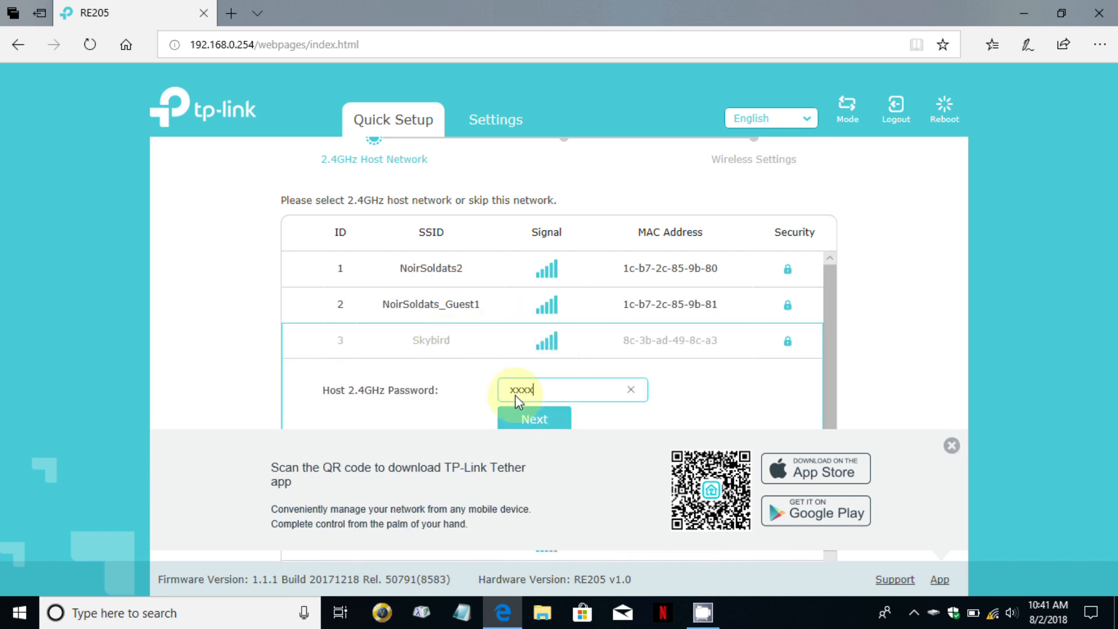
type("xxxx")
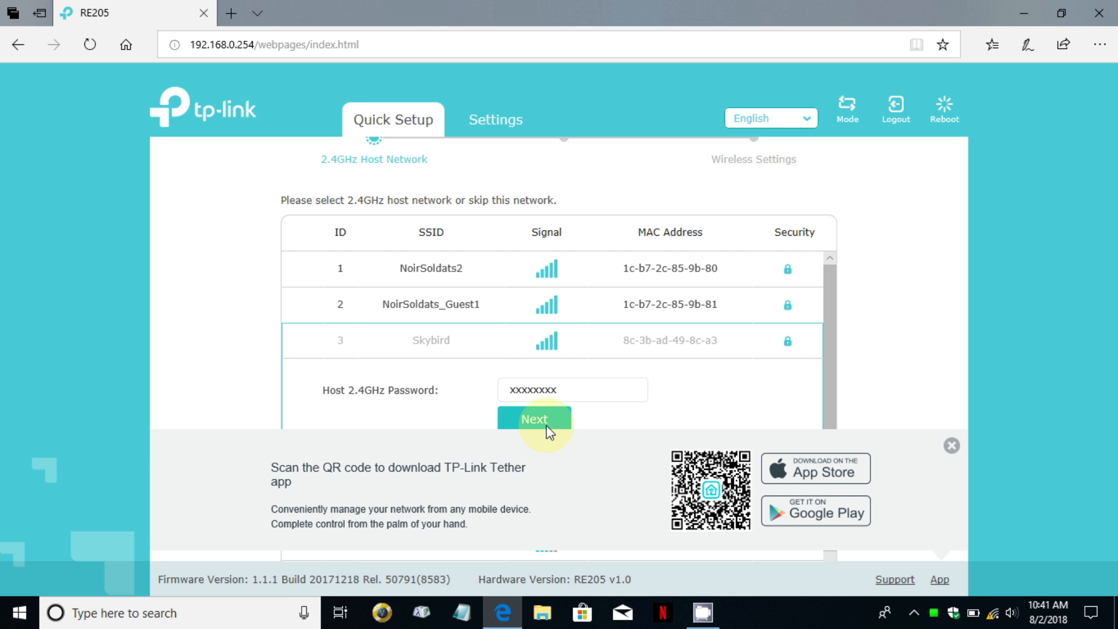
left_click(534, 418)
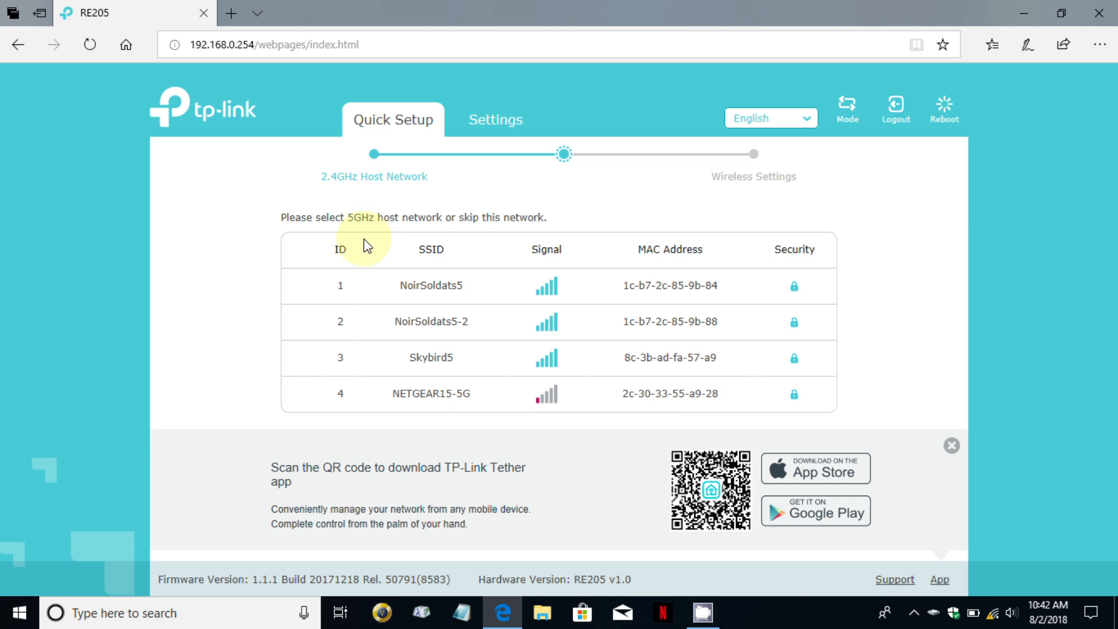
mouse_move(430, 375)
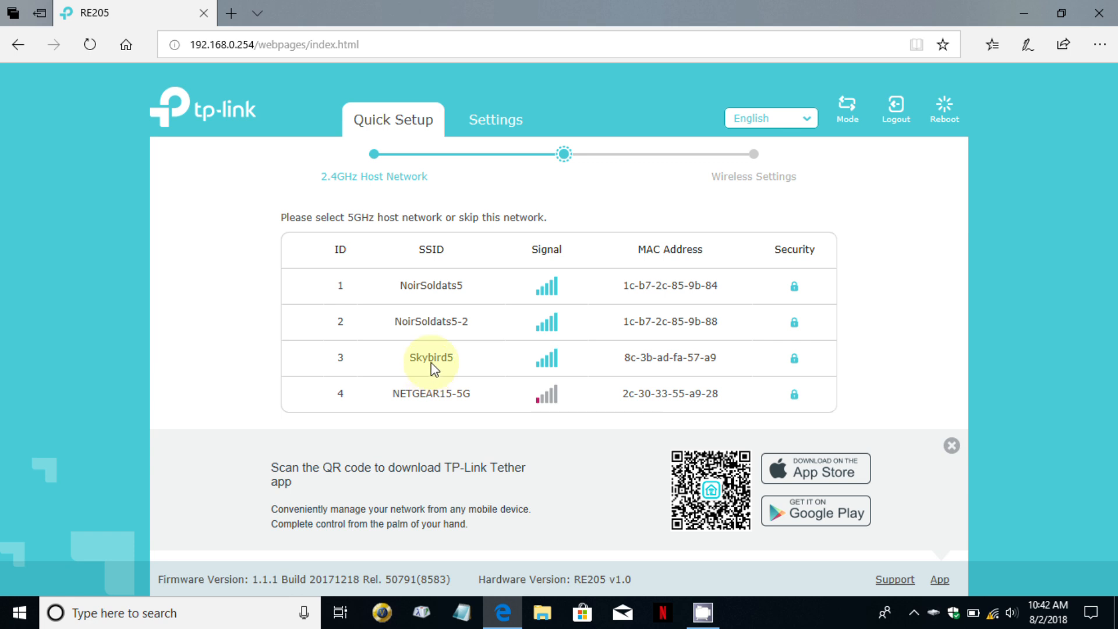
Pick Skybird5 as the 5GHz host, enter its password, and close the Tether banner.
left_click(429, 357)
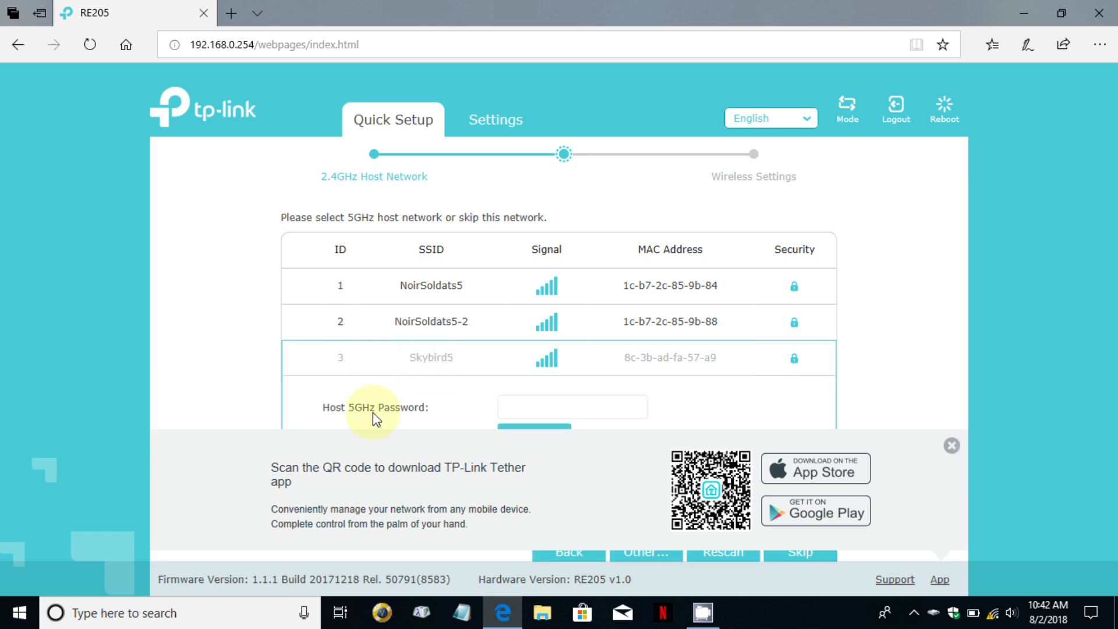
mouse_move(421, 471)
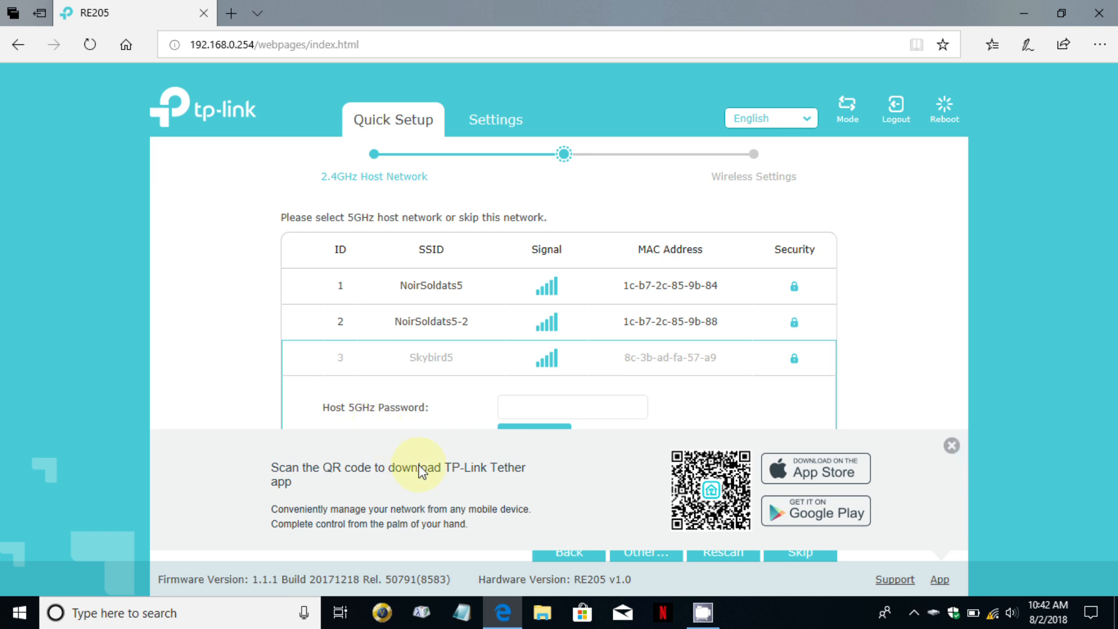
left_click(571, 407)
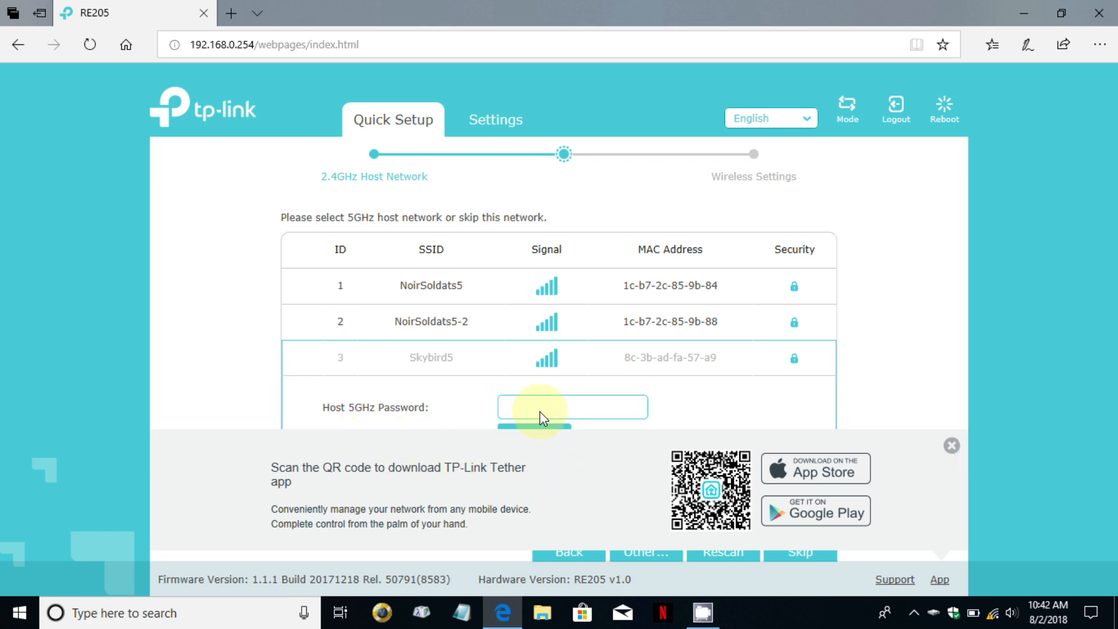
left_click(570, 406)
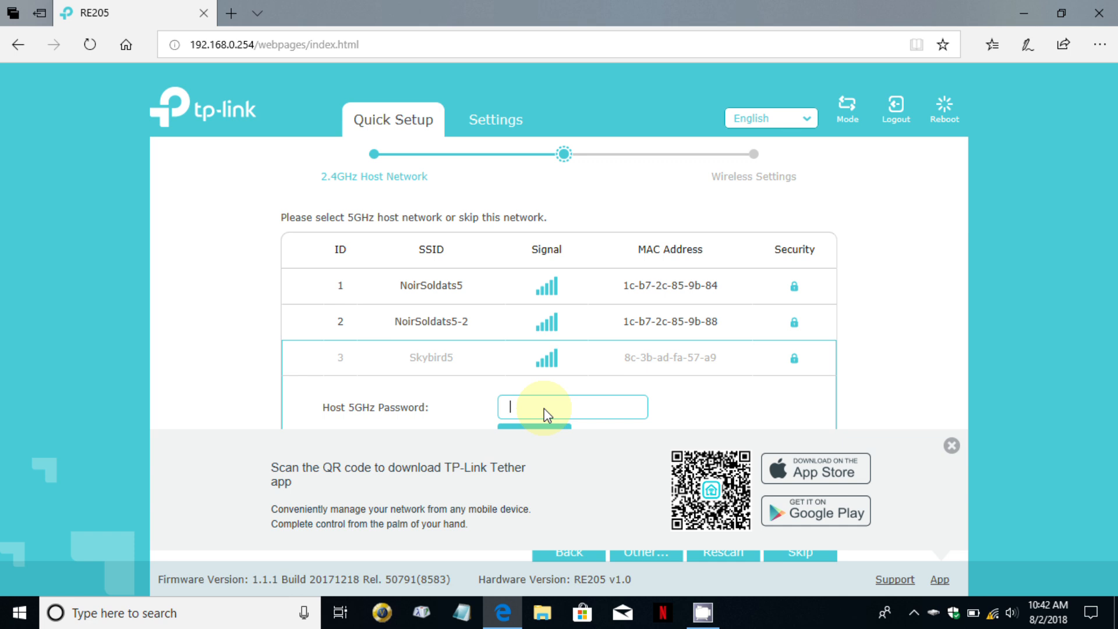
type("xxxxxxxx")
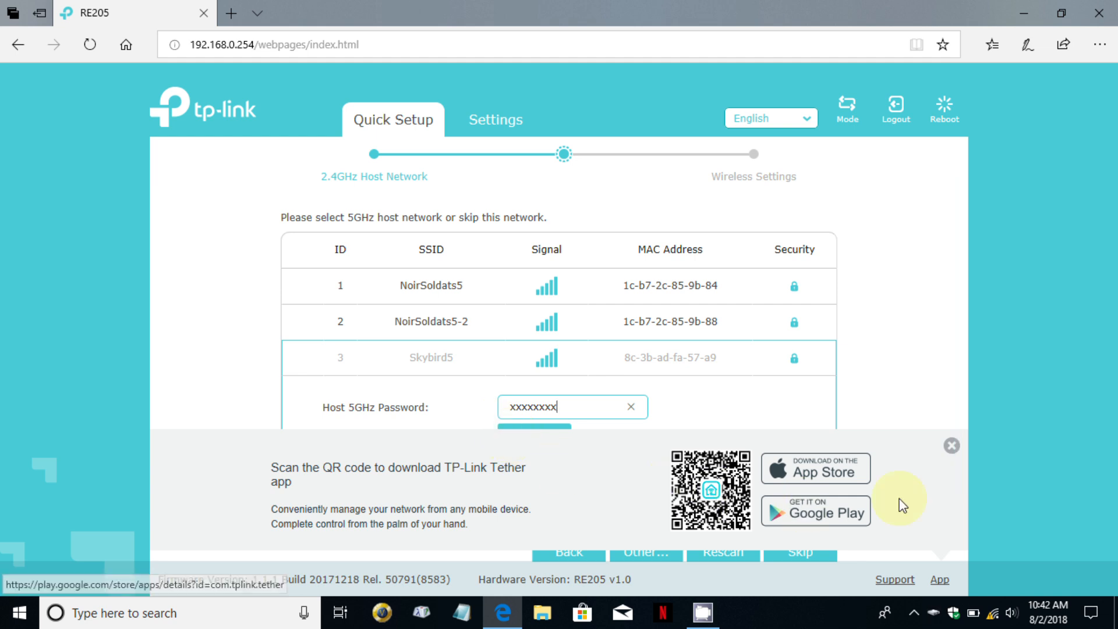
left_click(950, 445)
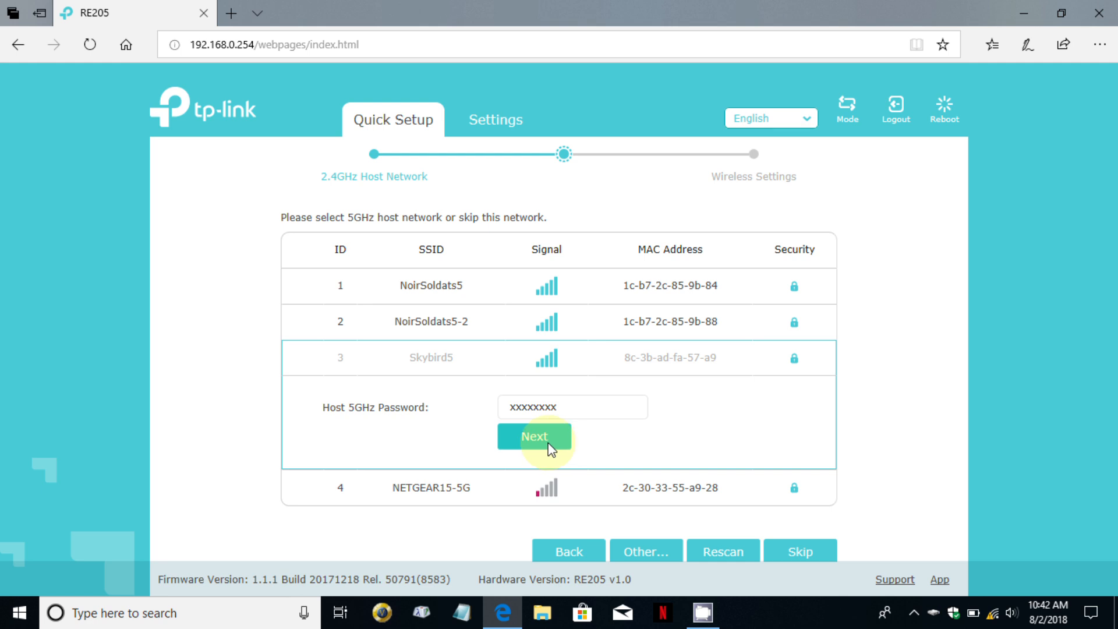
Submit the Skybird5 password and confirm both host network passwords.
left_click(534, 435)
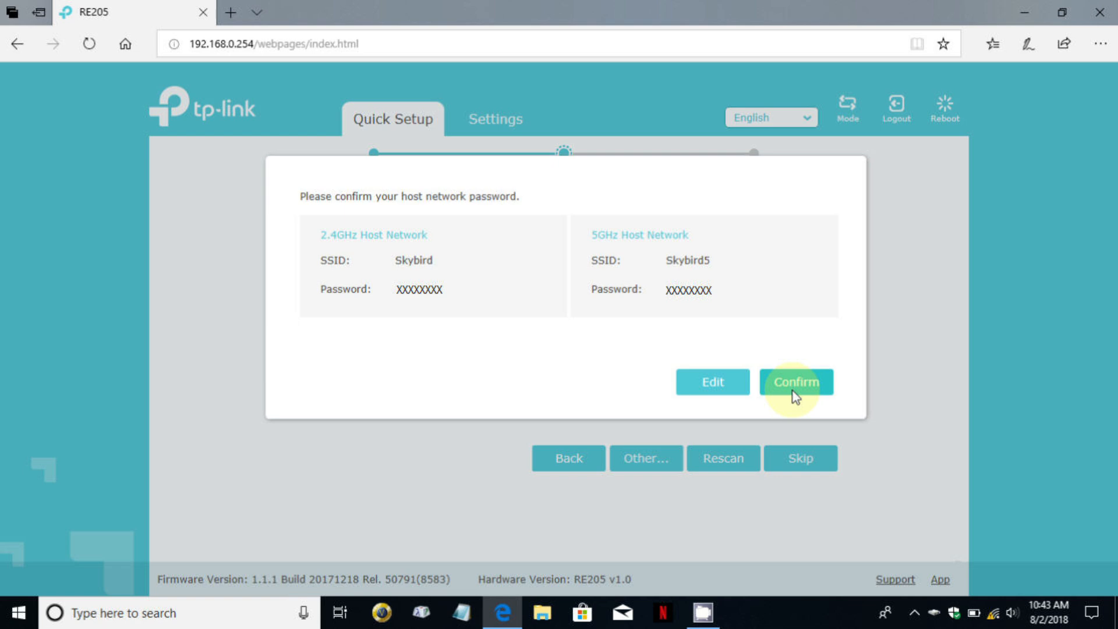
left_click(796, 382)
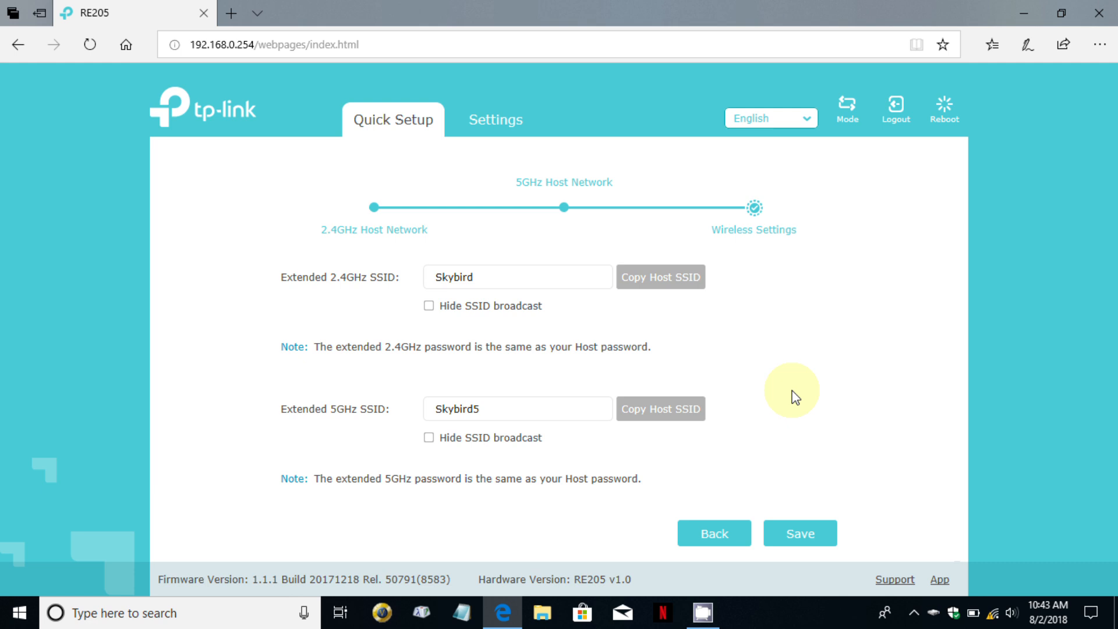
mouse_move(476, 294)
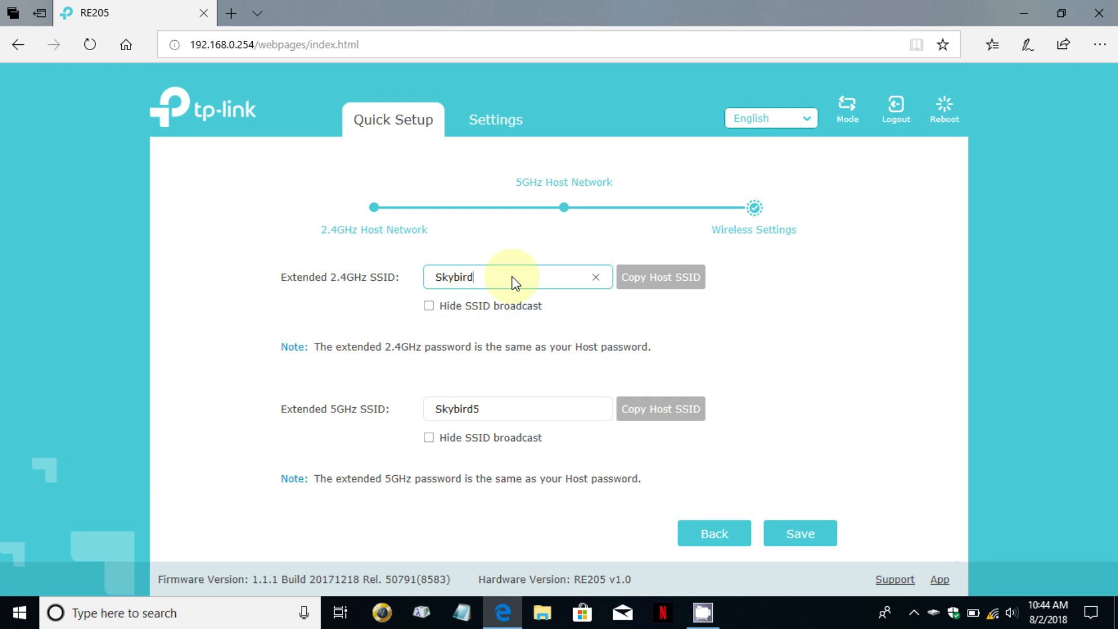
Rename the extended SSIDs to Skybirdex2 (2.4GHz) and Skybird5ex5 (5GHz).
type("ex")
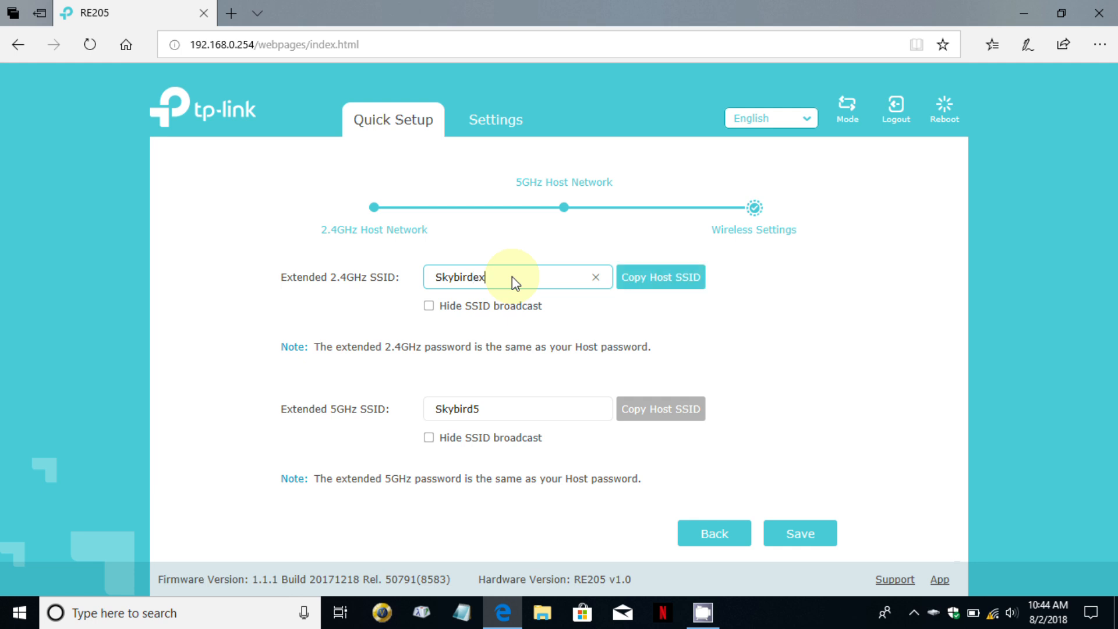
type("2")
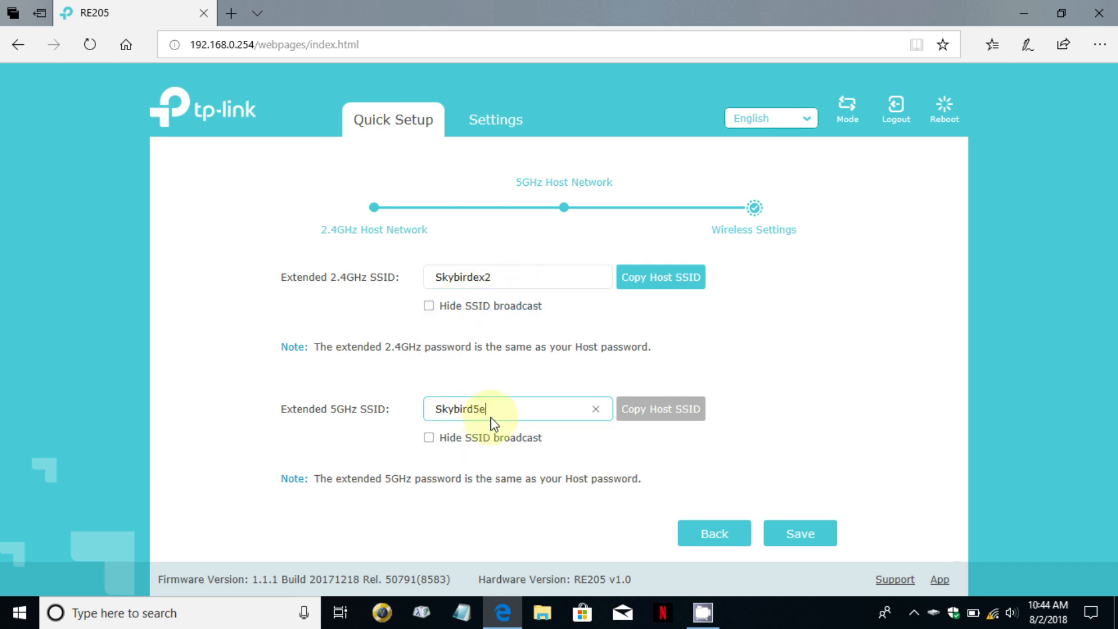
type("x5")
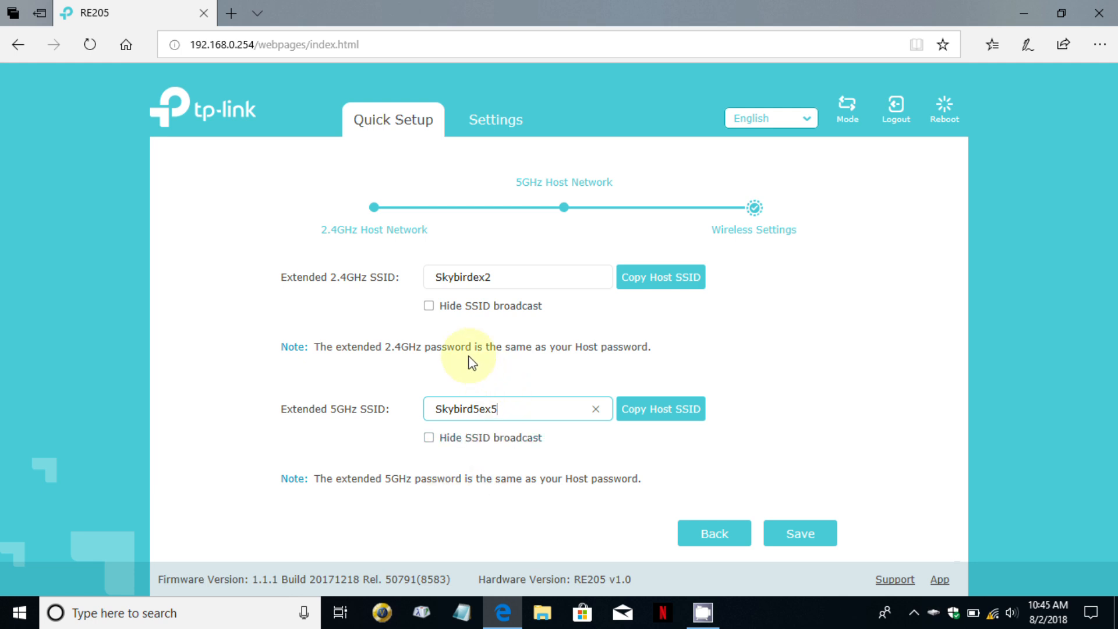
mouse_move(464, 499)
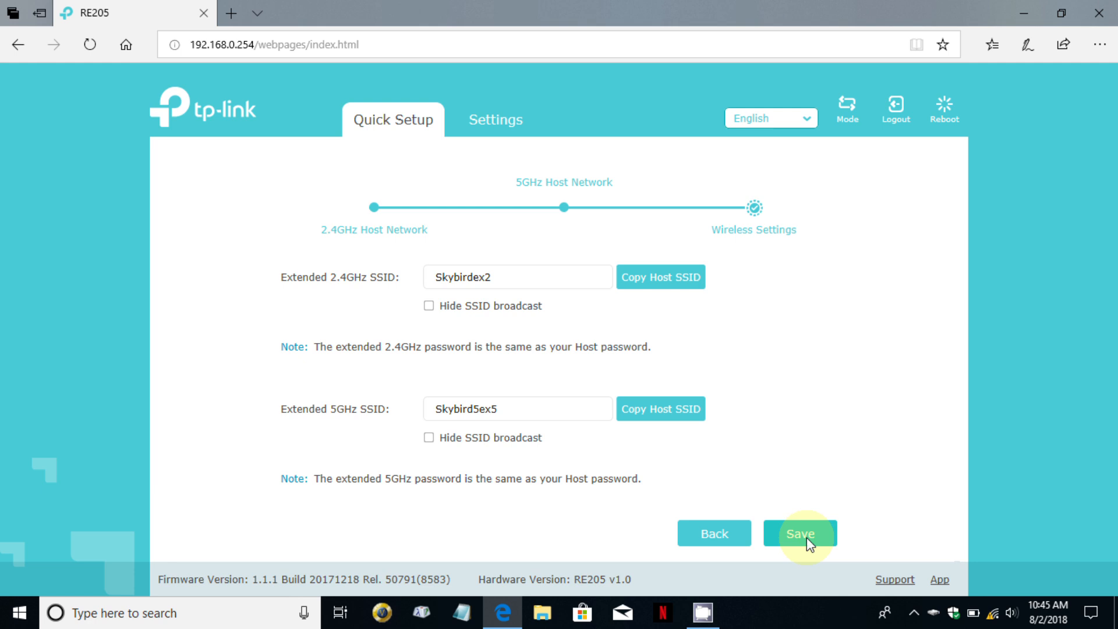
Save the Skybirdex2 and Skybird5ex5 names so the extender applies them.
left_click(800, 533)
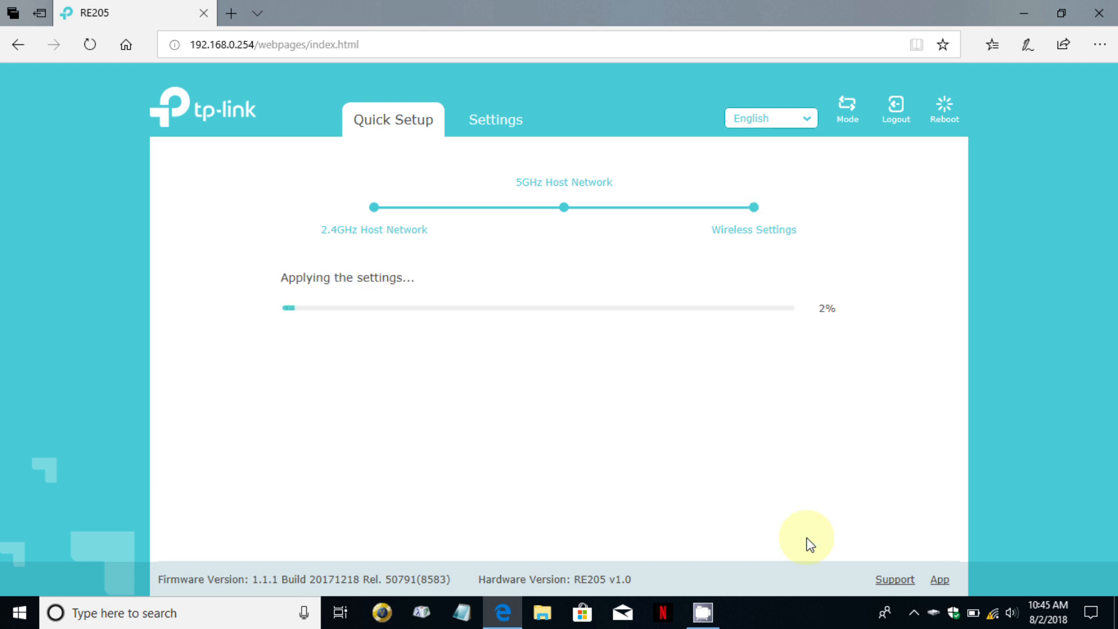
mouse_move(481, 273)
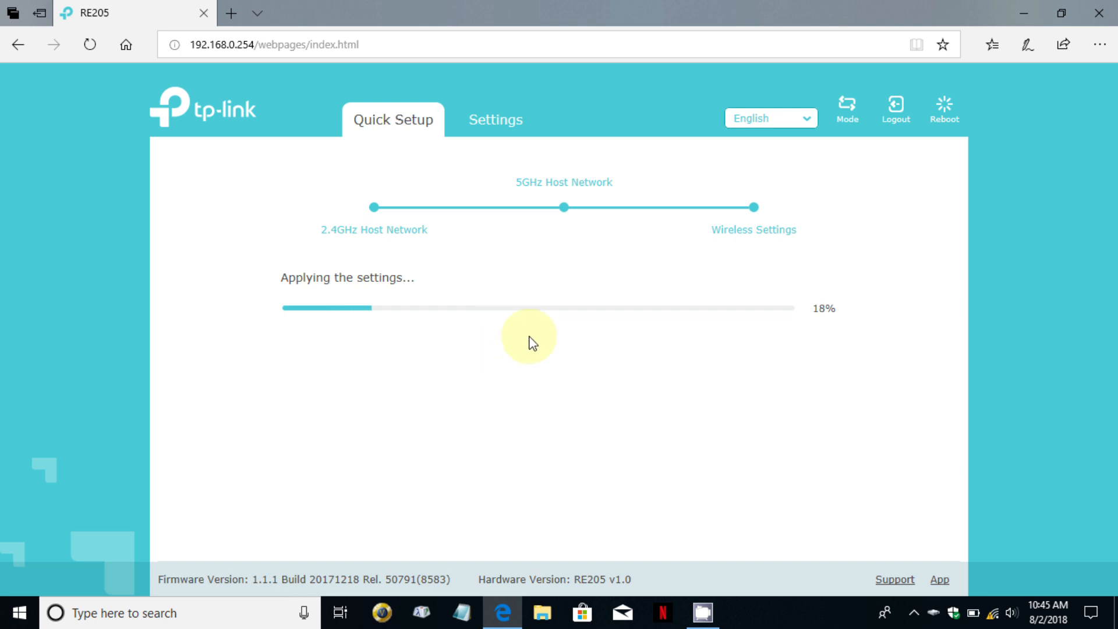
mouse_move(803, 407)
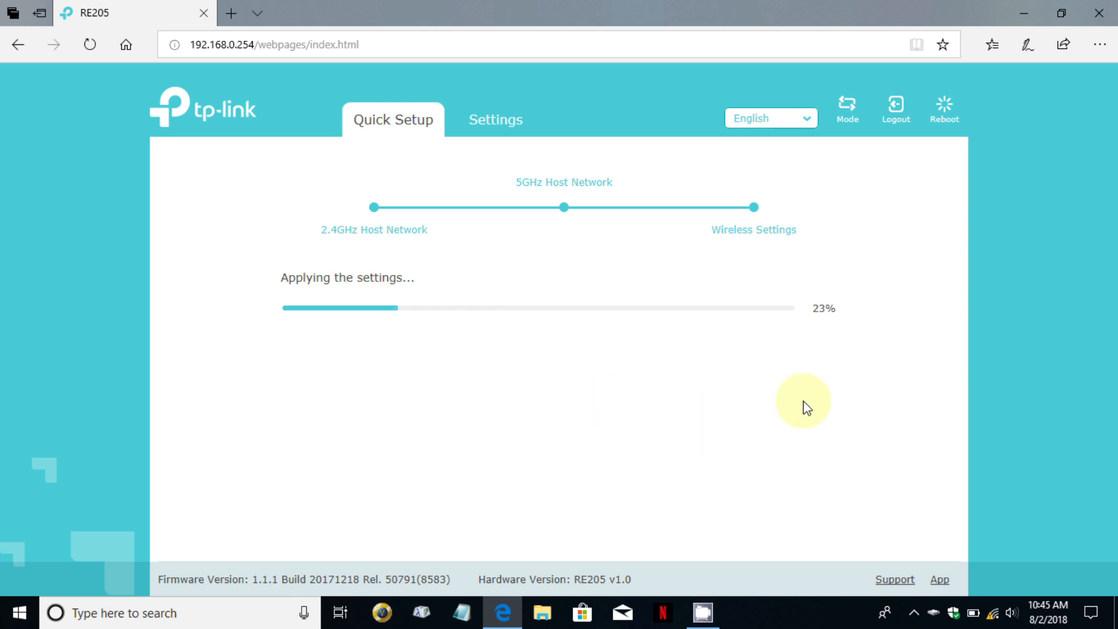
mouse_move(818, 331)
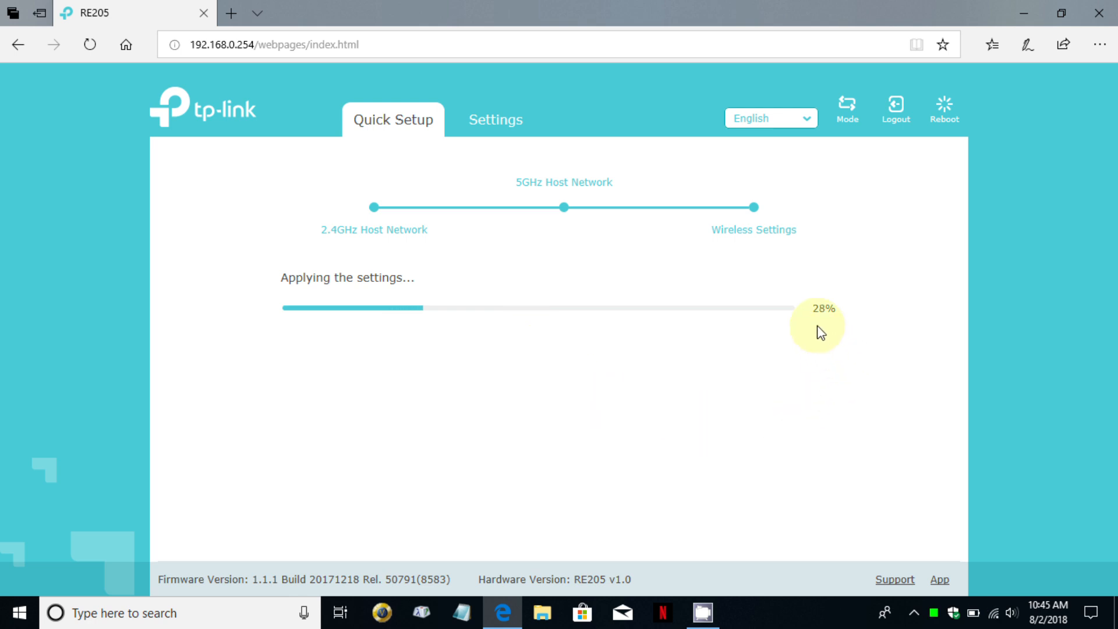
mouse_move(415, 206)
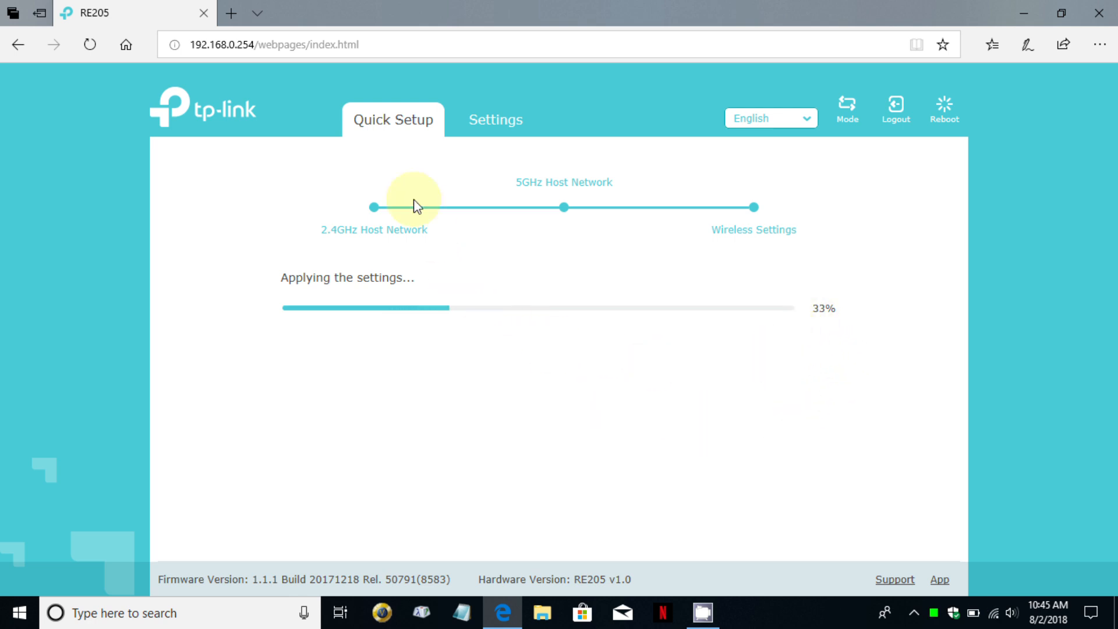
mouse_move(393, 155)
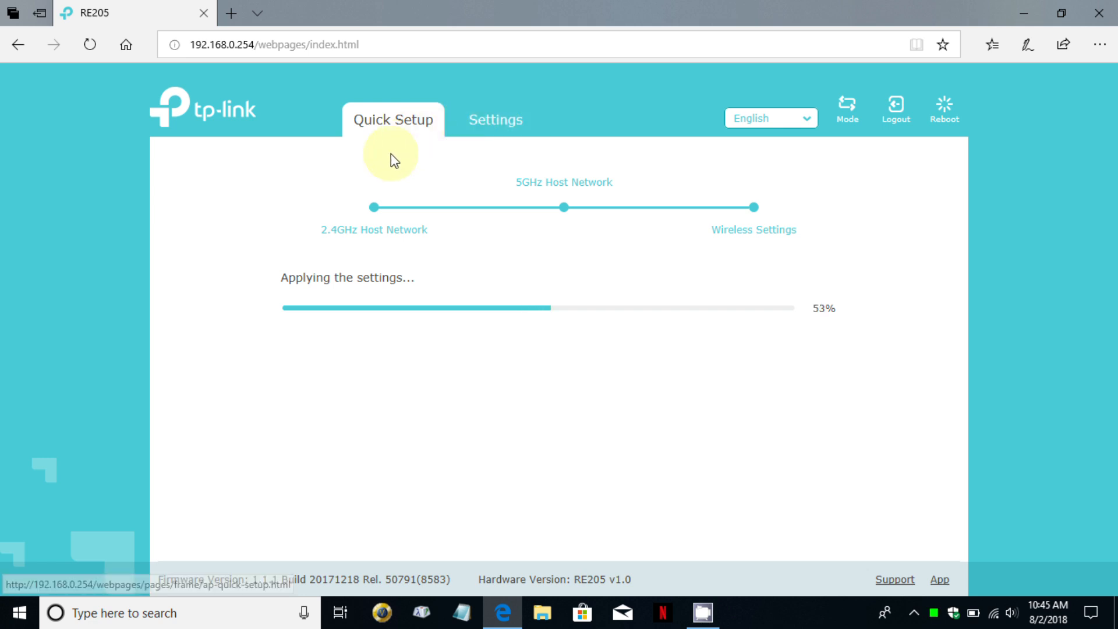
mouse_move(840, 349)
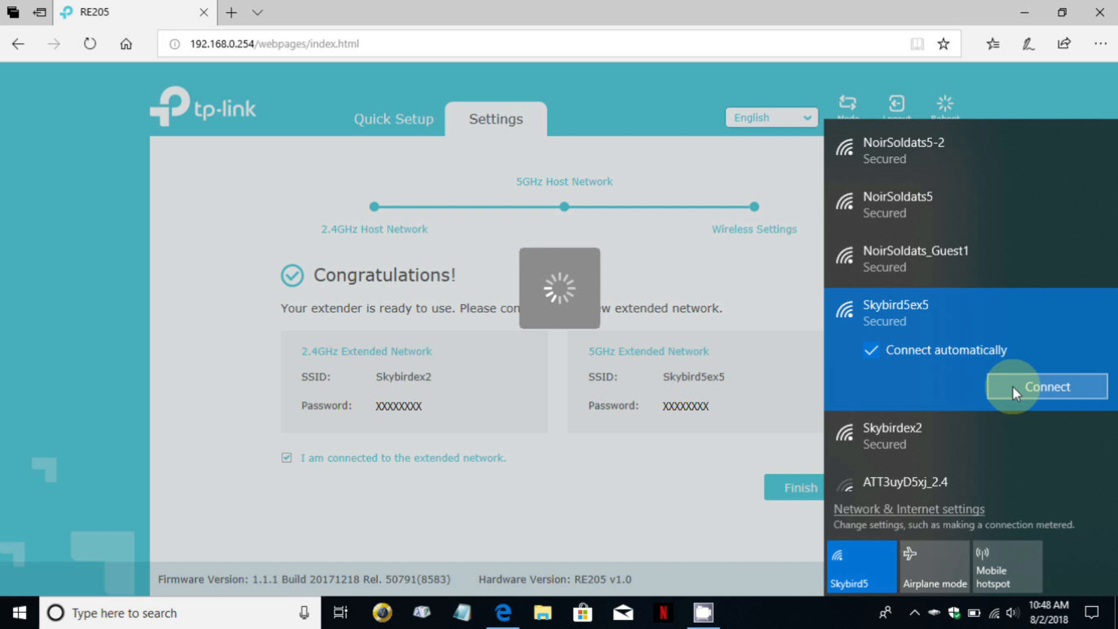
Connect to Skybird5ex5 with its security key and load a page in the browser.
left_click(1046, 387)
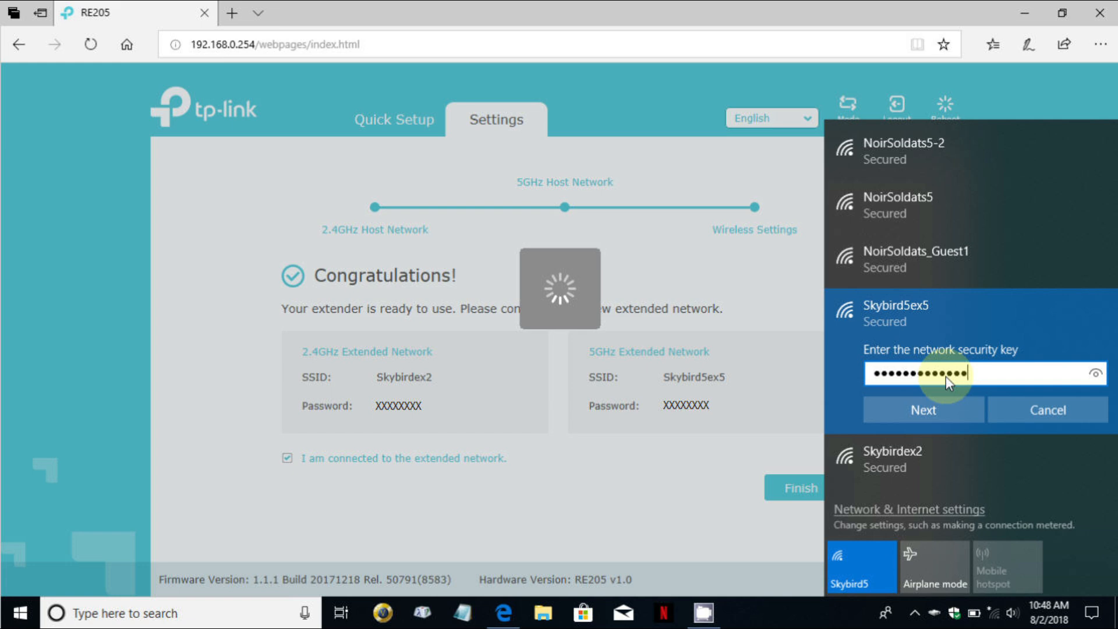
left_click(922, 409)
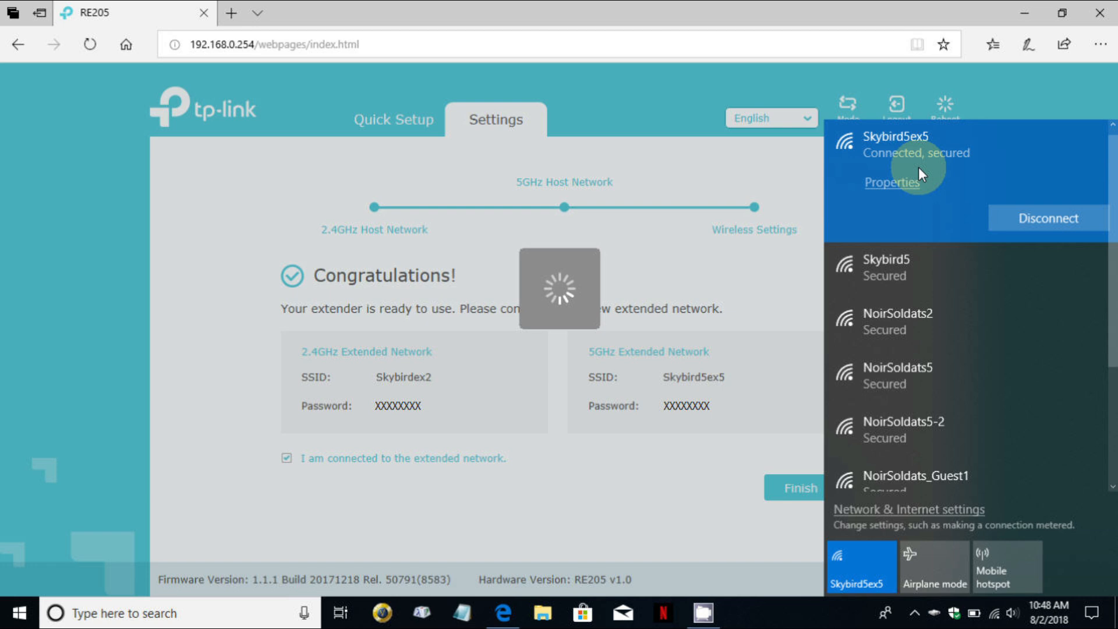
left_click(126, 44)
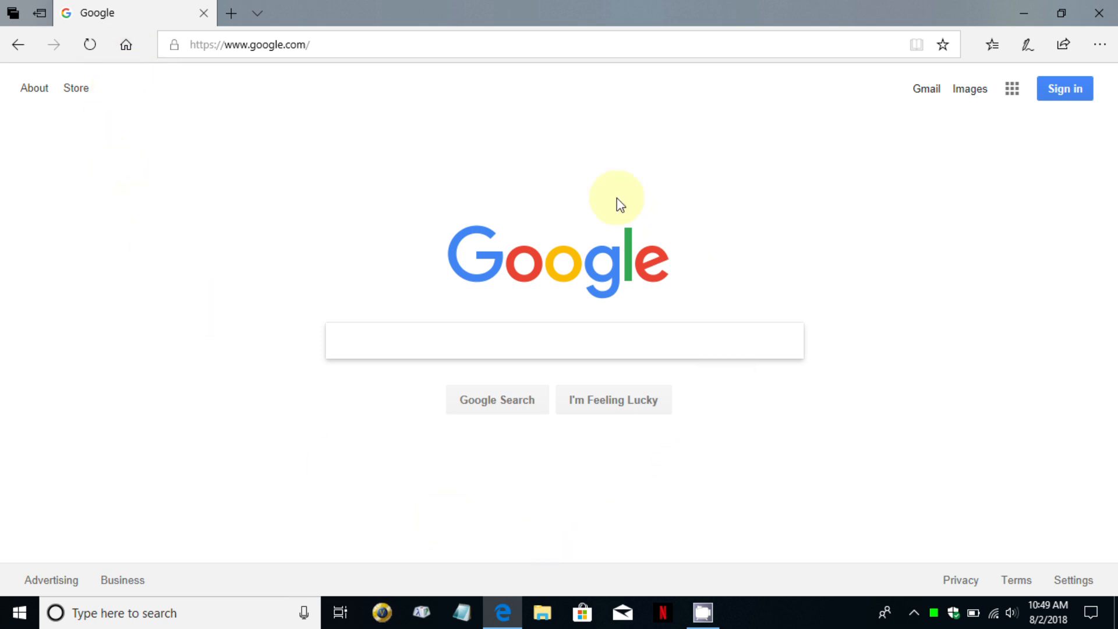
mouse_move(558, 319)
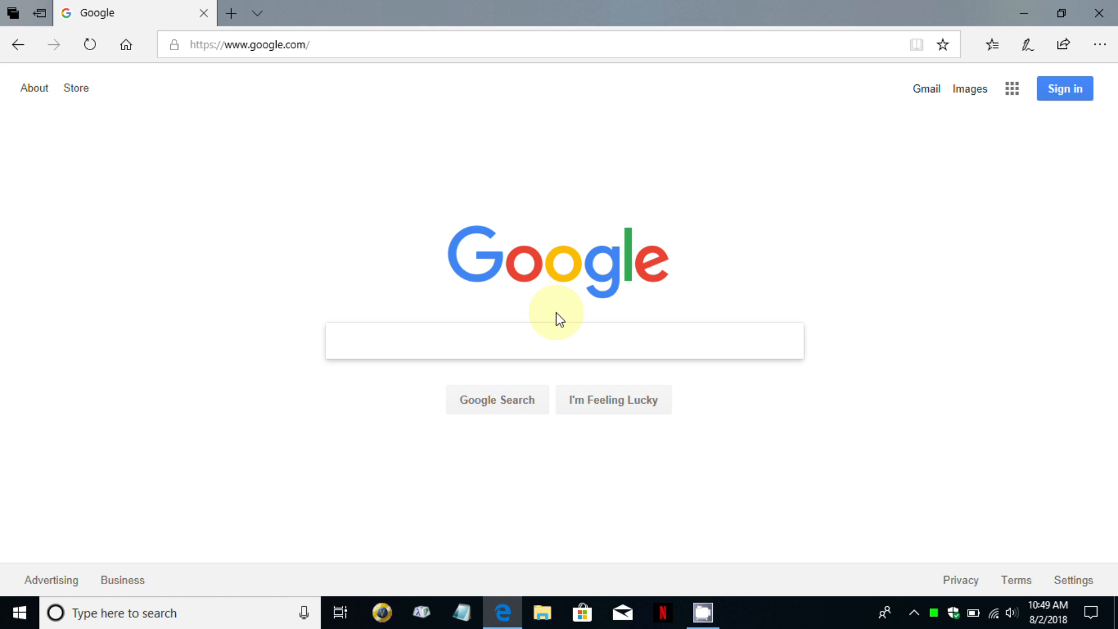
mouse_move(543, 350)
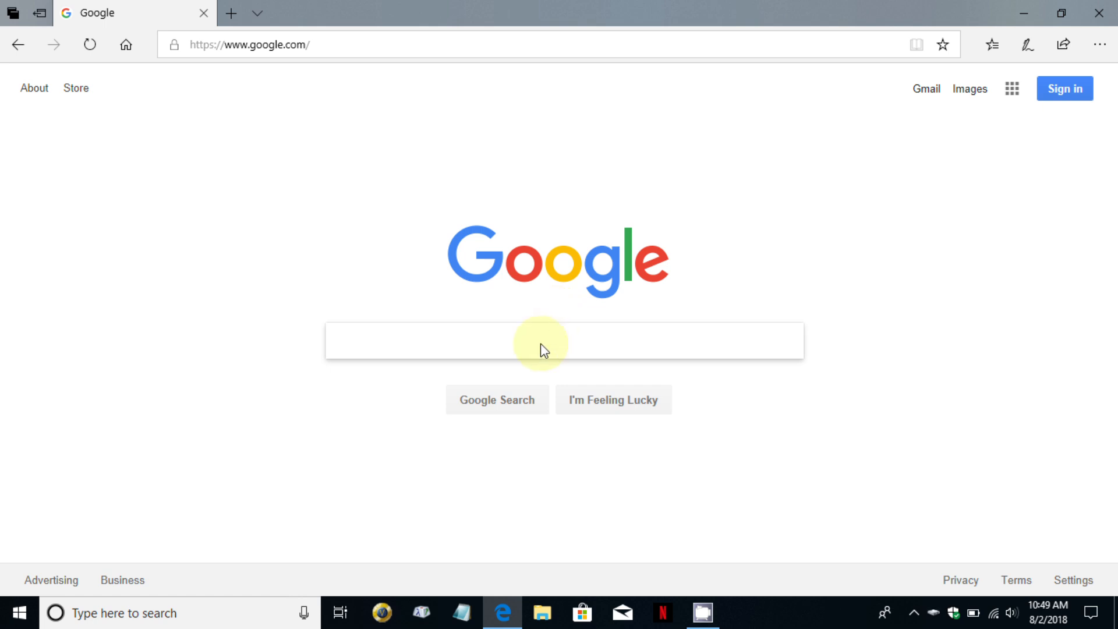